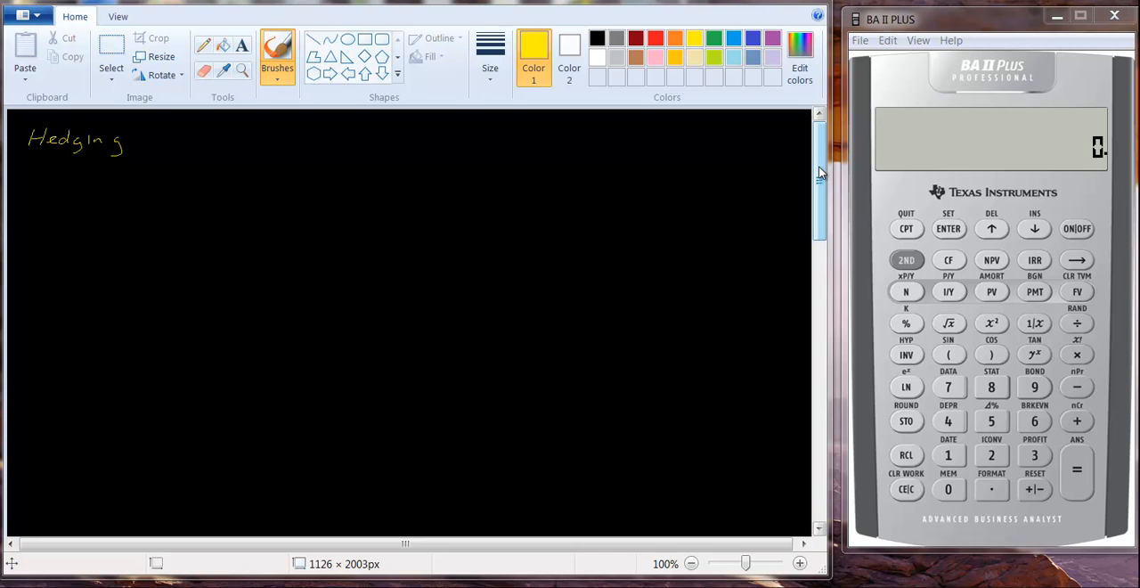
{"action": "mouse_move", "coordinate": [21, 258]}
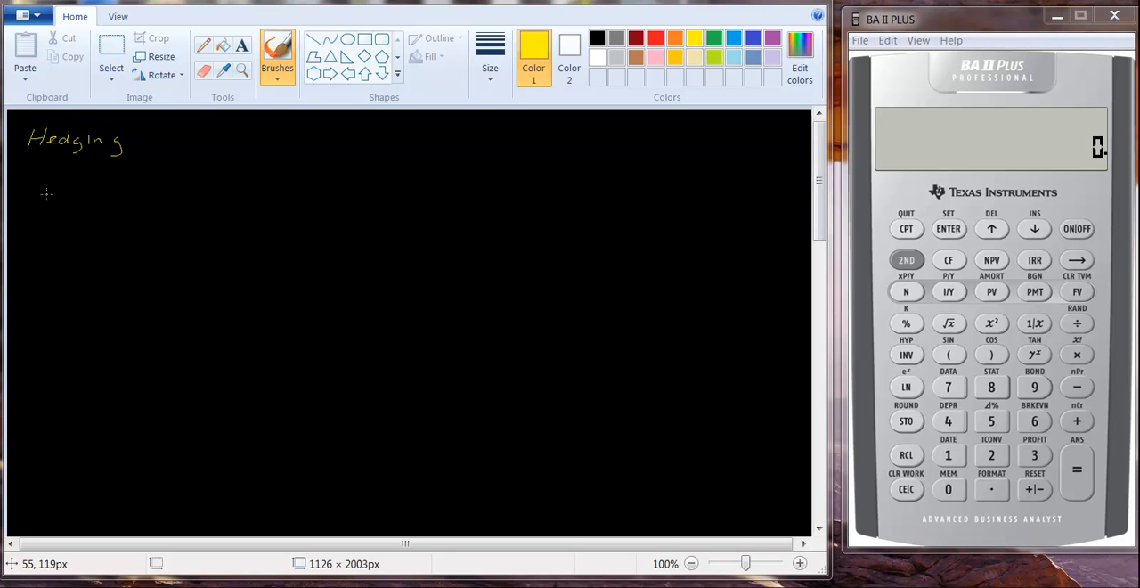
{"action": "mouse_move", "coordinate": [49, 187]}
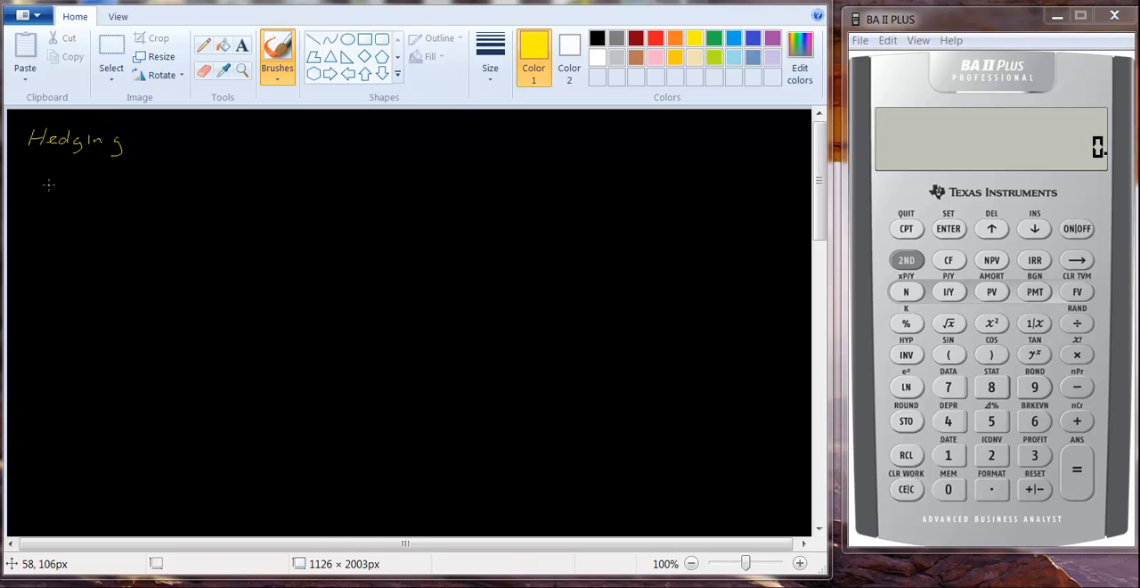
{"action": "mouse_move", "coordinate": [58, 185]}
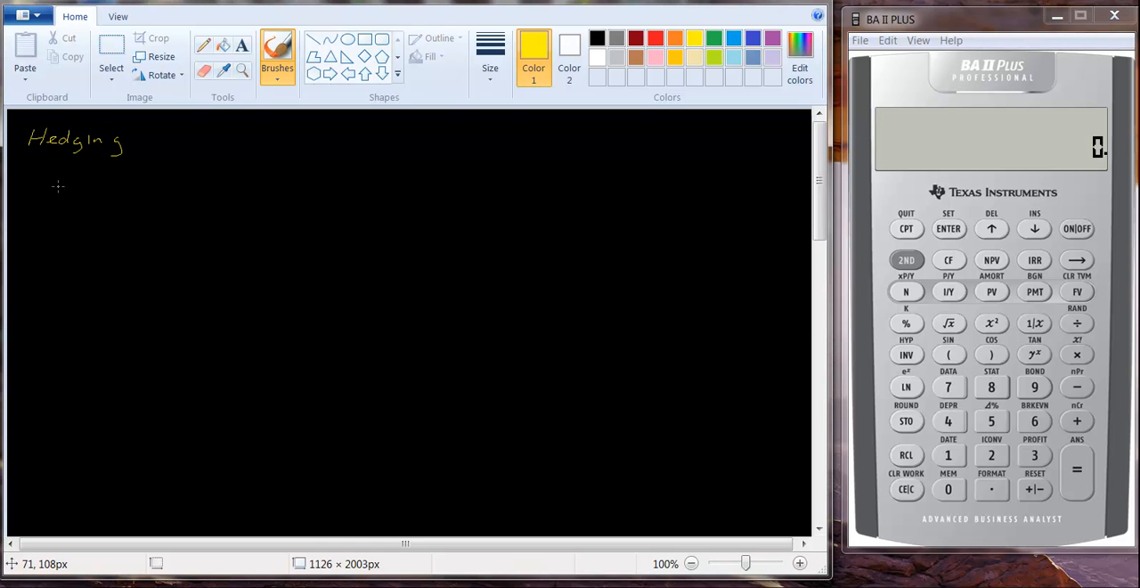
- Handwrite 'Opposite positions in 2 mkts' in yellow and start the '- spot' bullet dash
{"action": "left_click_drag", "start_coordinate": [53, 200], "coordinate": [111, 200]}
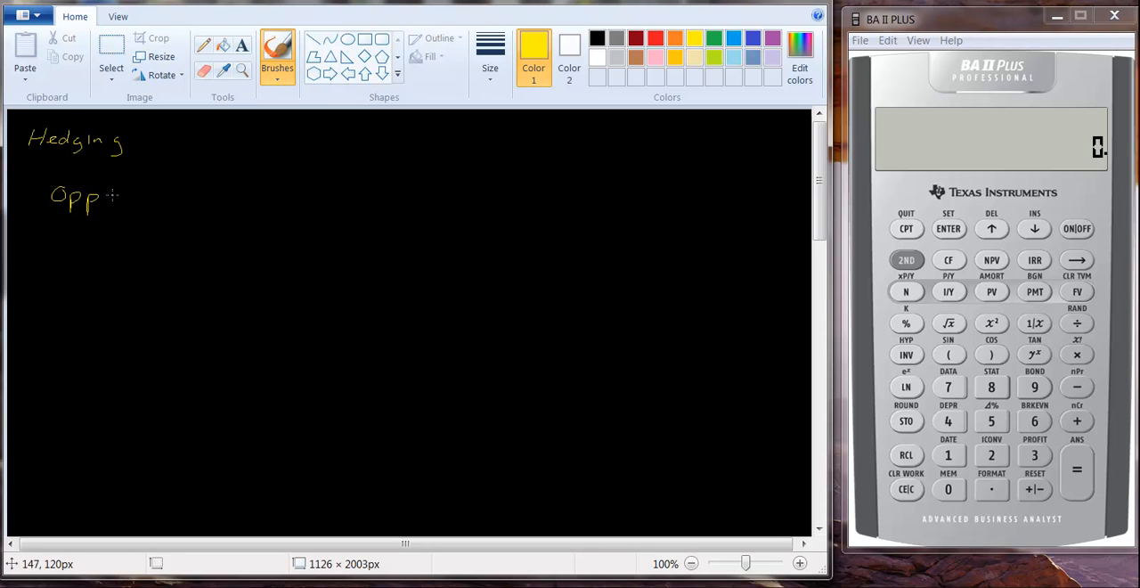
{"action": "left_click_drag", "start_coordinate": [107, 196], "coordinate": [169, 194]}
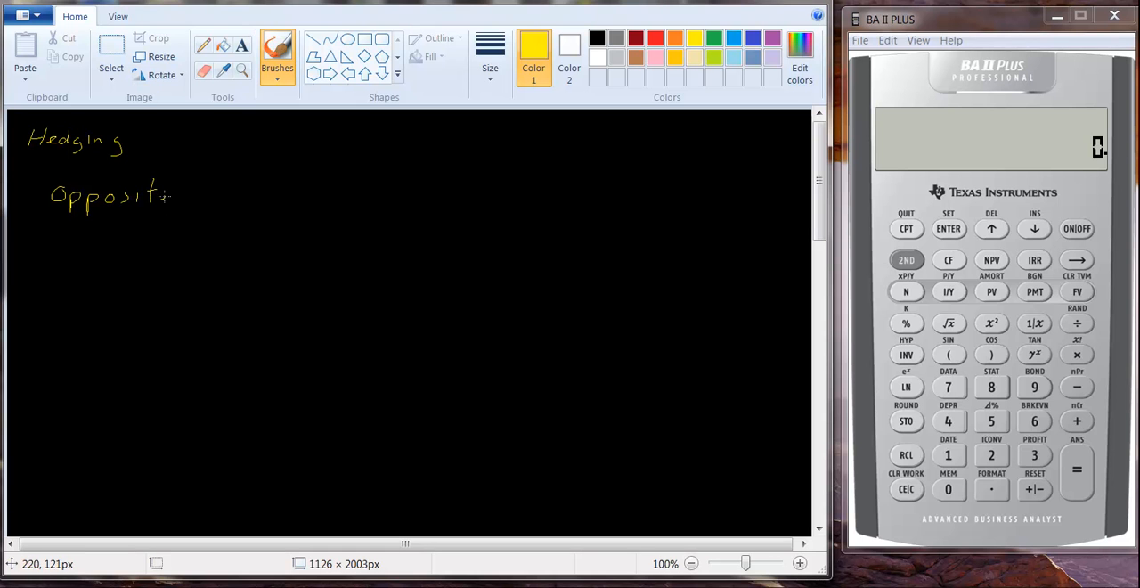
{"action": "left_click_drag", "start_coordinate": [192, 209], "coordinate": [241, 183]}
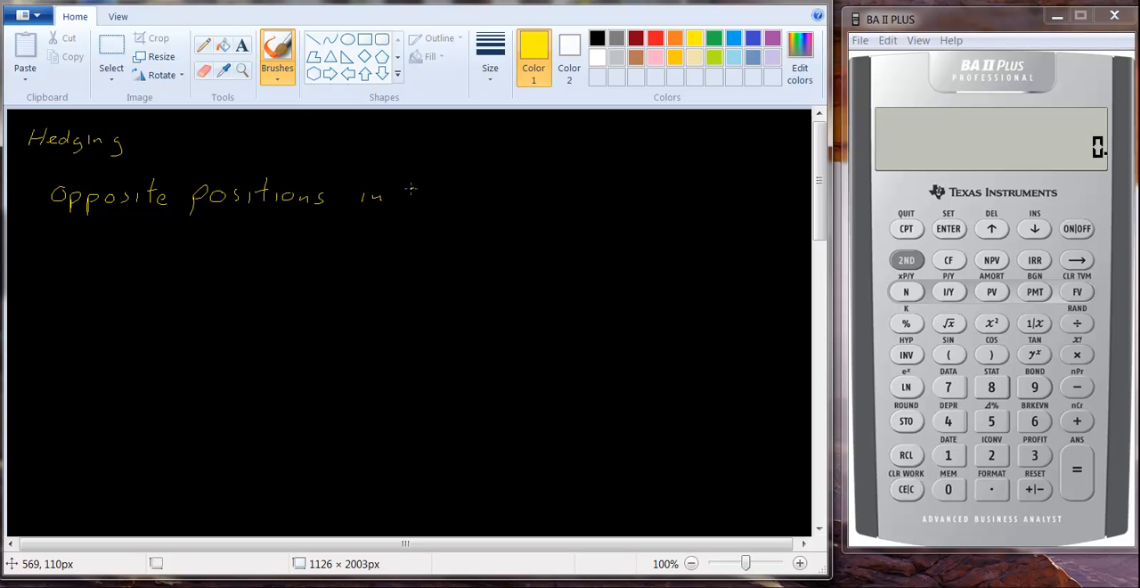
{"action": "left_click_drag", "start_coordinate": [405, 193], "coordinate": [499, 196]}
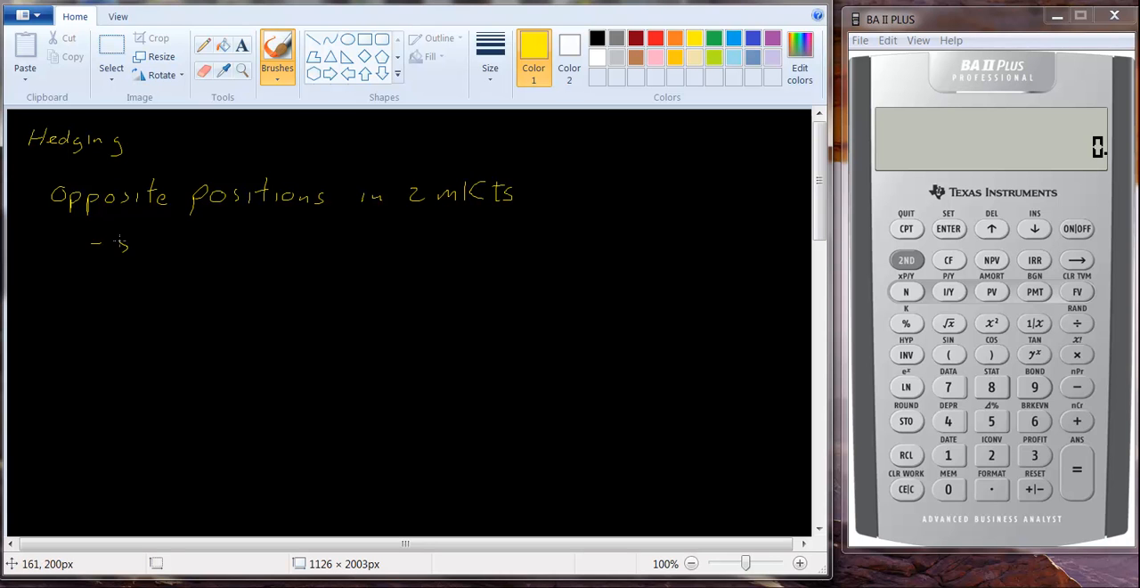
{"action": "left_click_drag", "start_coordinate": [133, 245], "coordinate": [183, 241]}
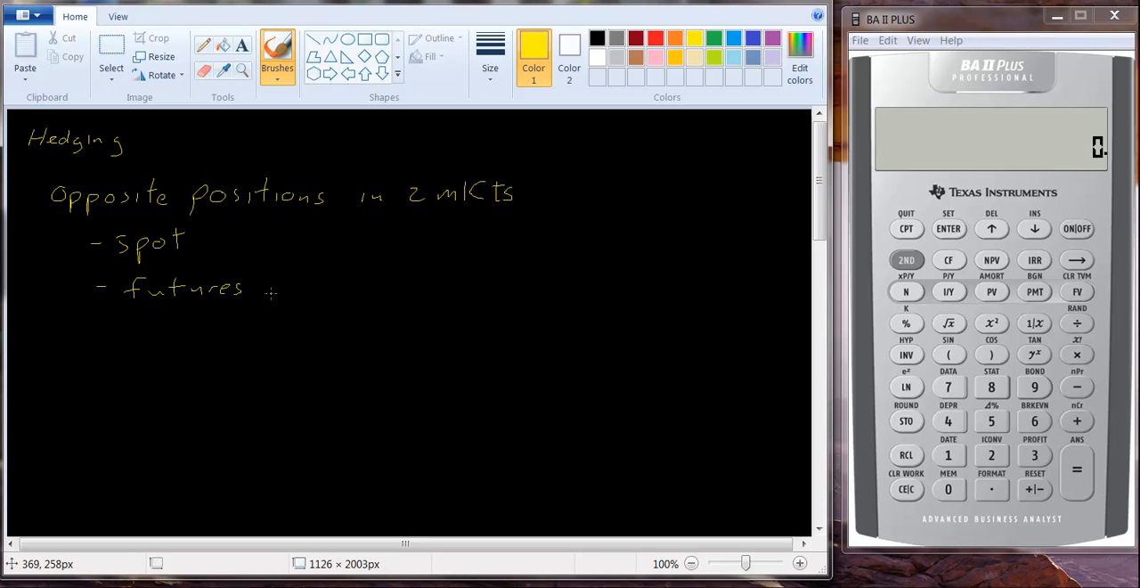
{"action": "mouse_move", "coordinate": [270, 294]}
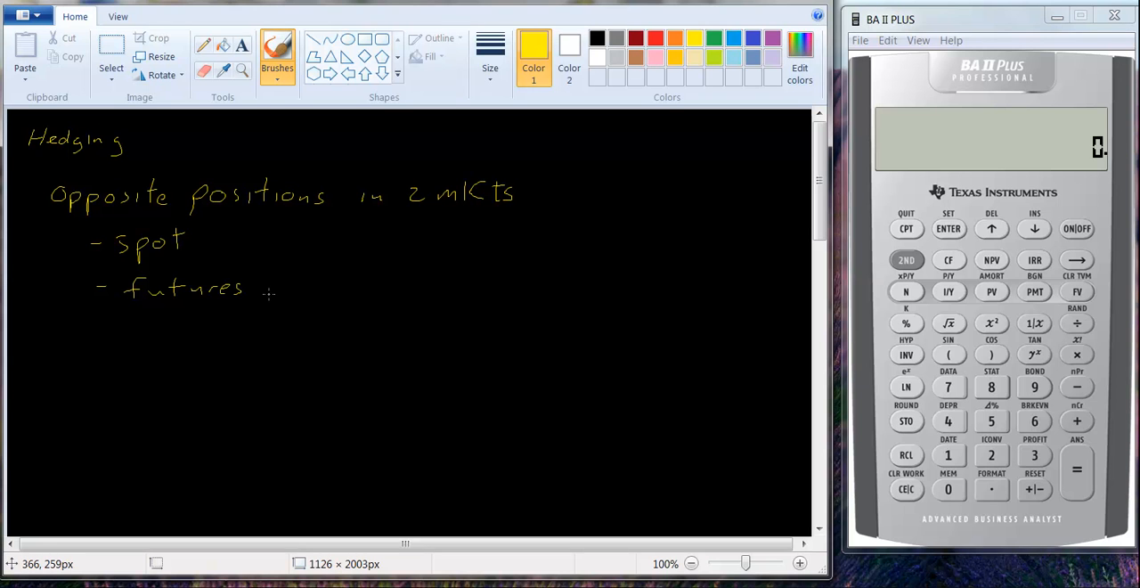
{"action": "mouse_move", "coordinate": [55, 334]}
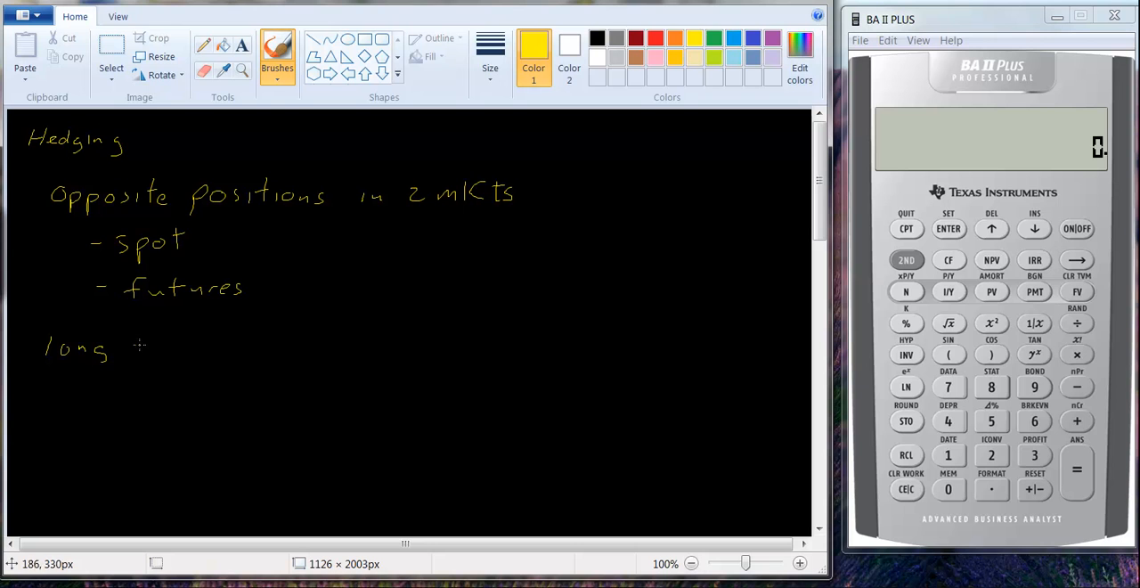
- Complete the 'long' line, then handwrite 'Short or sell in other mkt' on the next line
{"action": "left_click_drag", "start_coordinate": [129, 346], "coordinate": [214, 347]}
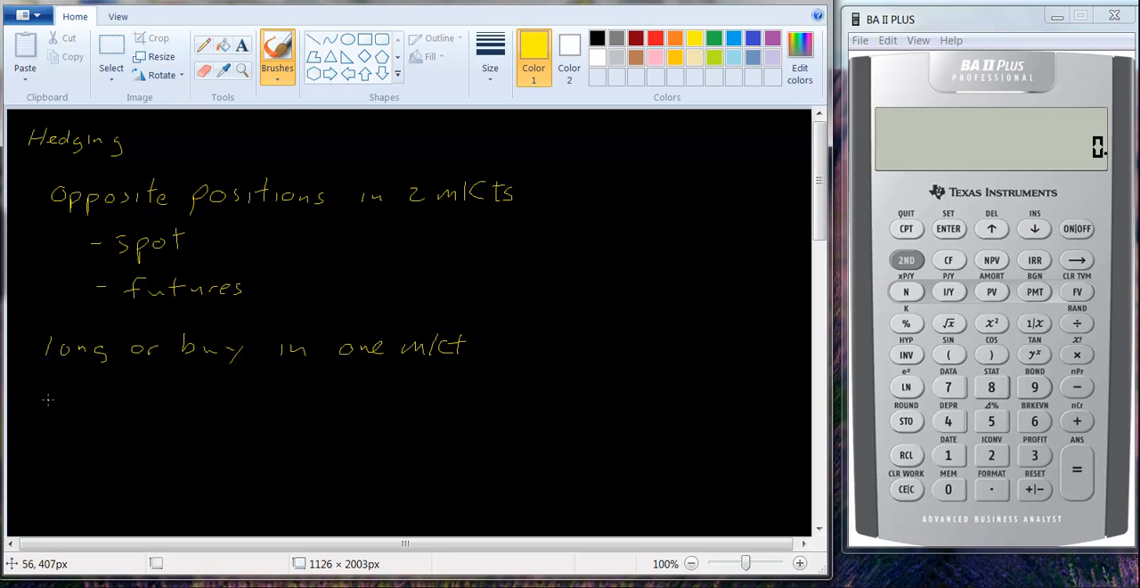
{"action": "left_click_drag", "start_coordinate": [35, 410], "coordinate": [134, 410]}
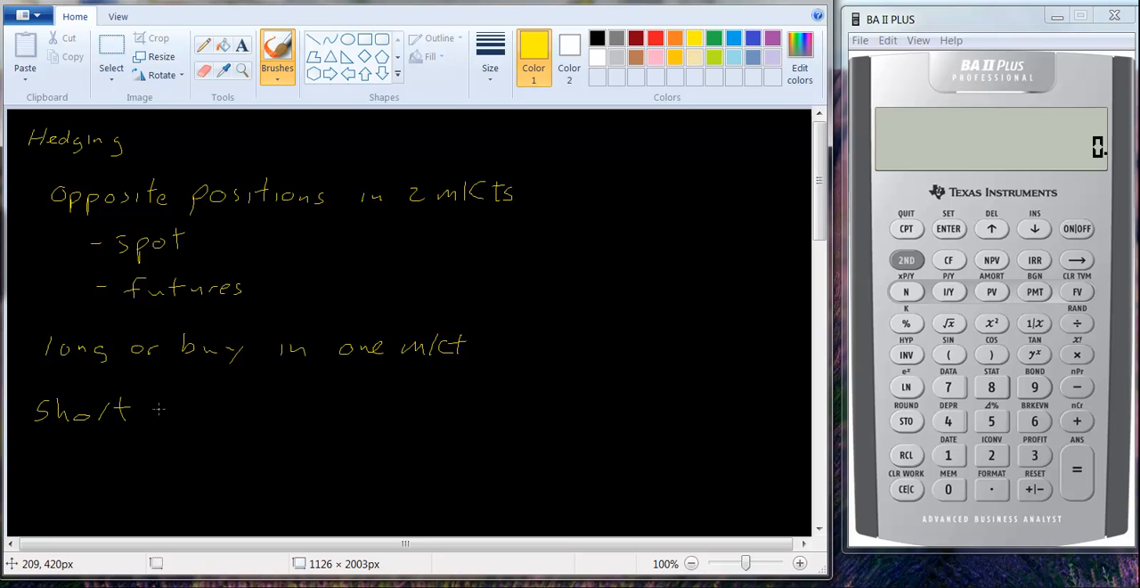
{"action": "left_click_drag", "start_coordinate": [138, 410], "coordinate": [249, 409]}
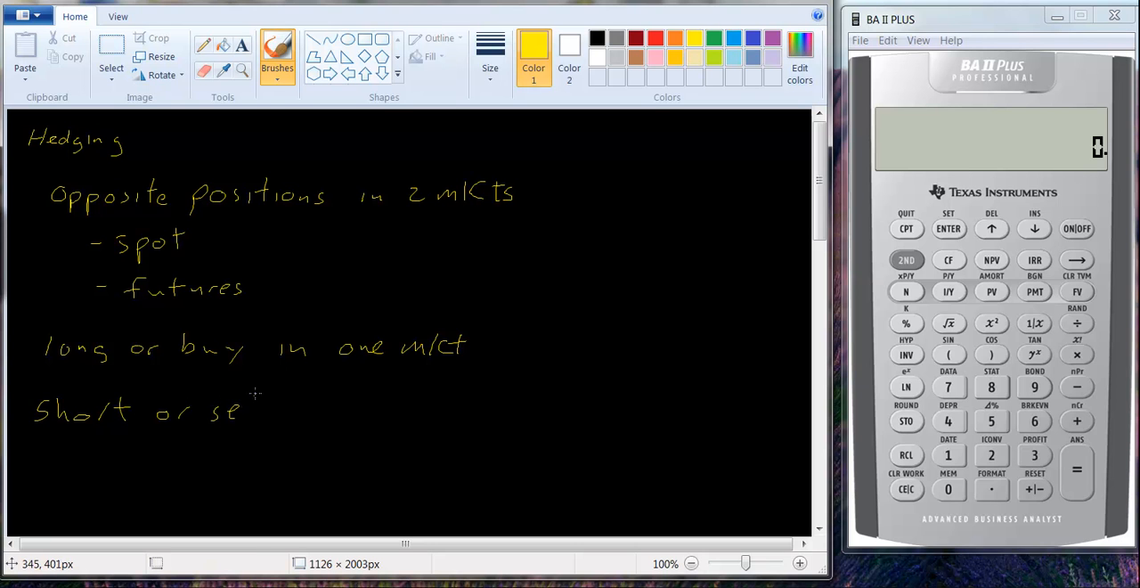
{"action": "left_click_drag", "start_coordinate": [254, 410], "coordinate": [374, 413]}
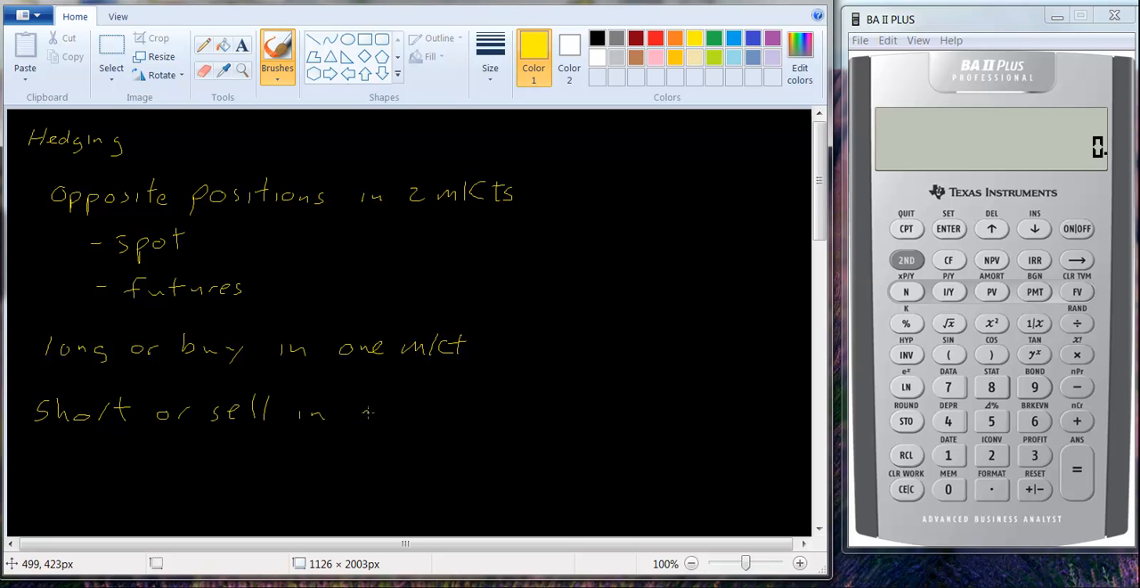
{"action": "left_click_drag", "start_coordinate": [361, 411], "coordinate": [455, 408]}
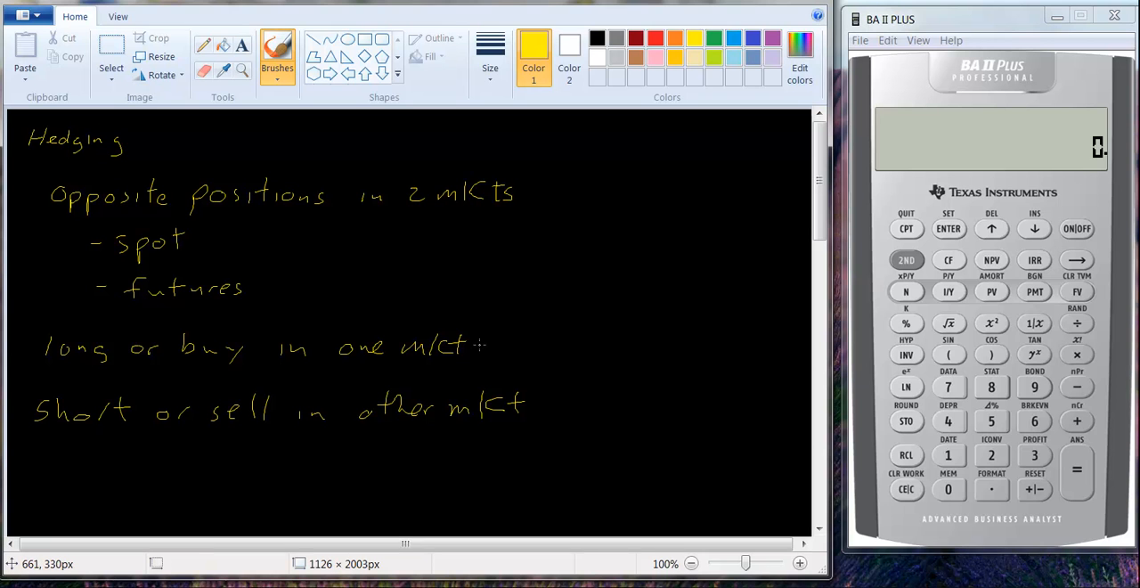
{"action": "mouse_move", "coordinate": [481, 344]}
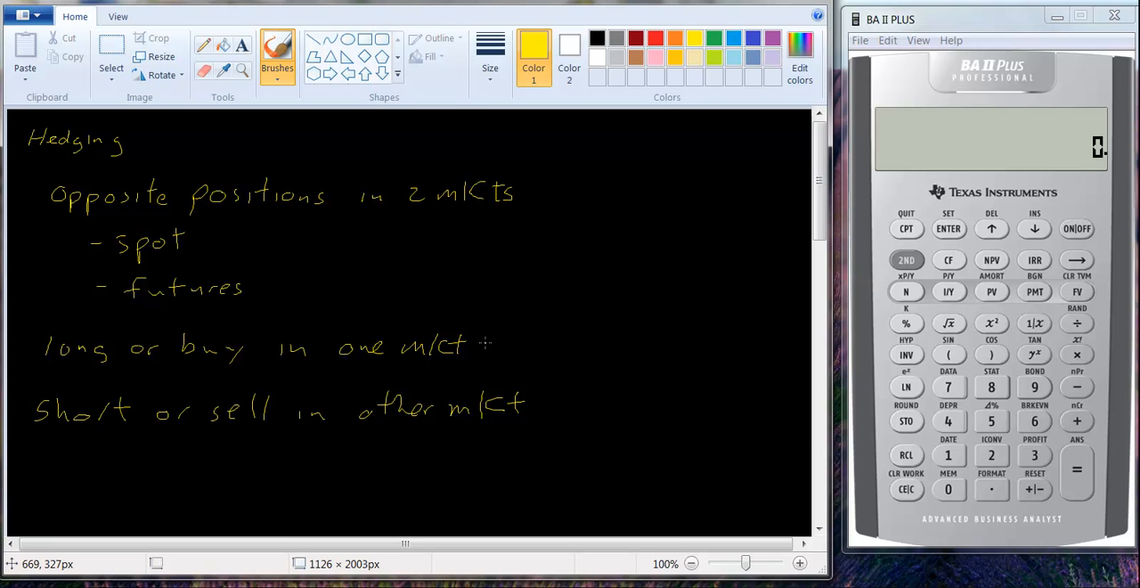
{"action": "mouse_move", "coordinate": [554, 405]}
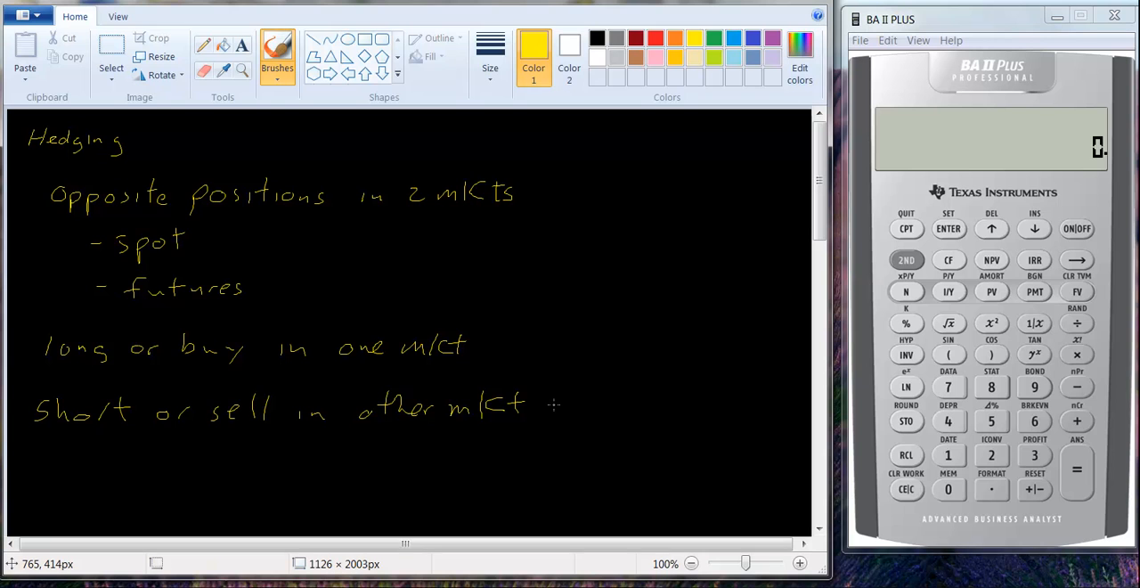
{"action": "mouse_move", "coordinate": [549, 407]}
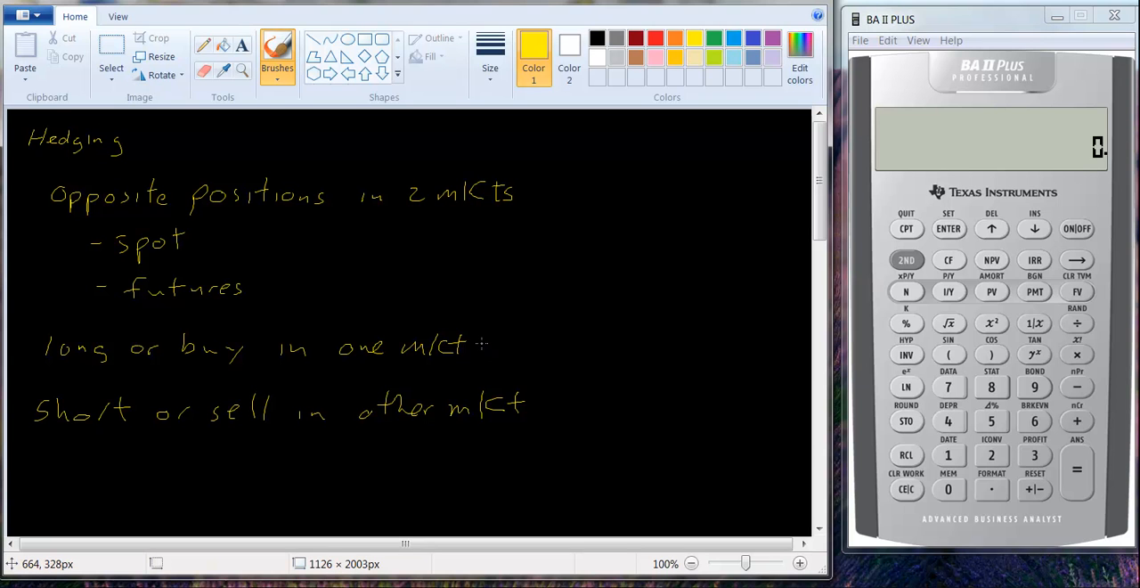
{"action": "mouse_move", "coordinate": [481, 348]}
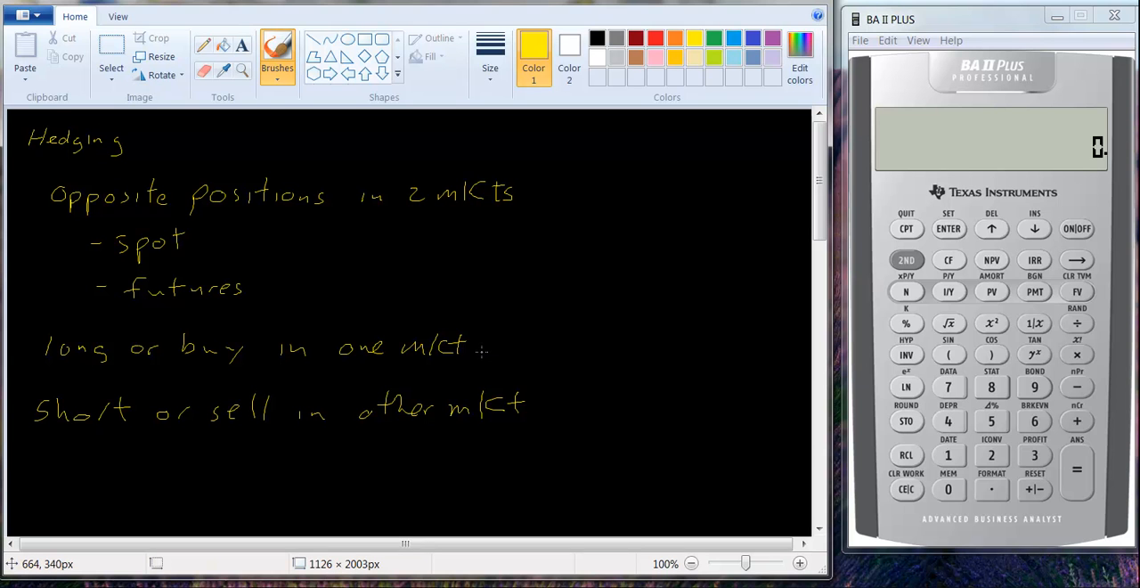
{"action": "mouse_move", "coordinate": [544, 390]}
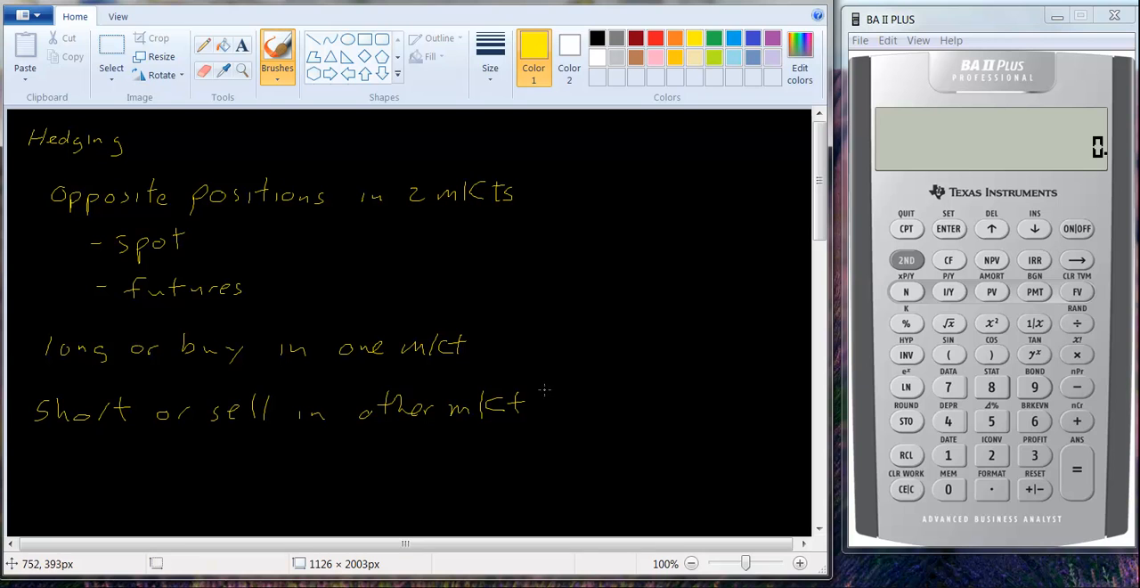
{"action": "mouse_move", "coordinate": [545, 401]}
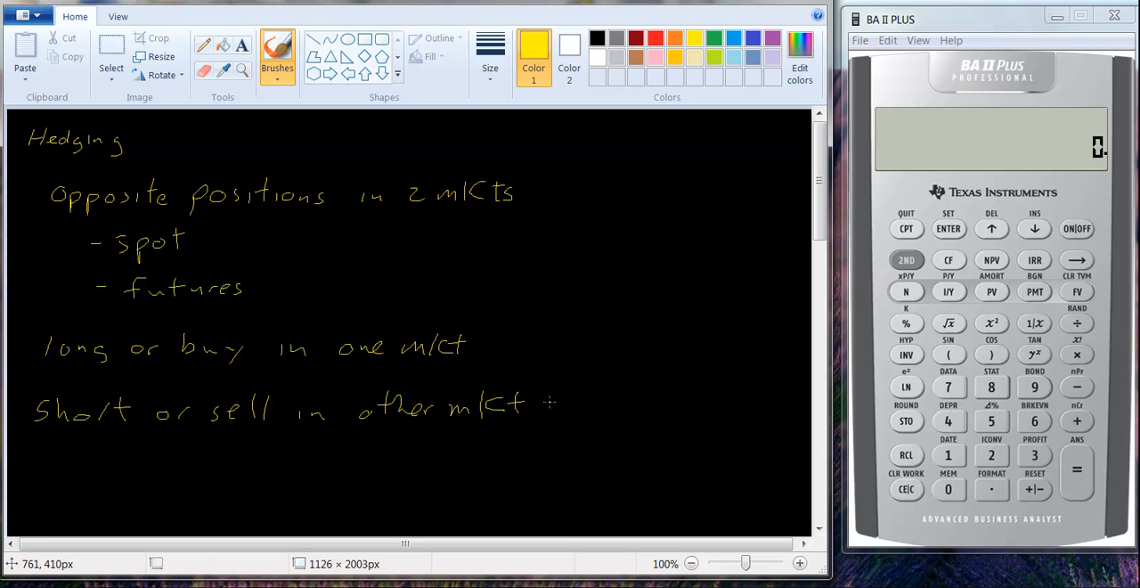
{"action": "mouse_move", "coordinate": [578, 402]}
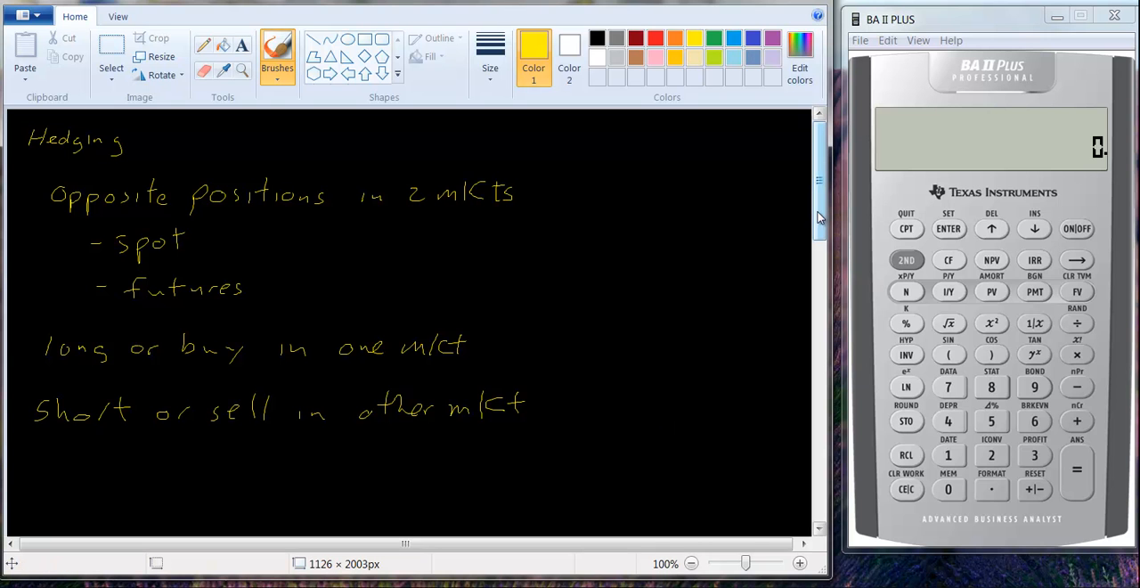
- Handwrite the 'Ques for hedger' heading and '1) Buy or sell futures' below it
{"action": "scroll", "scroll_direction": "down", "scroll_amount": 3}
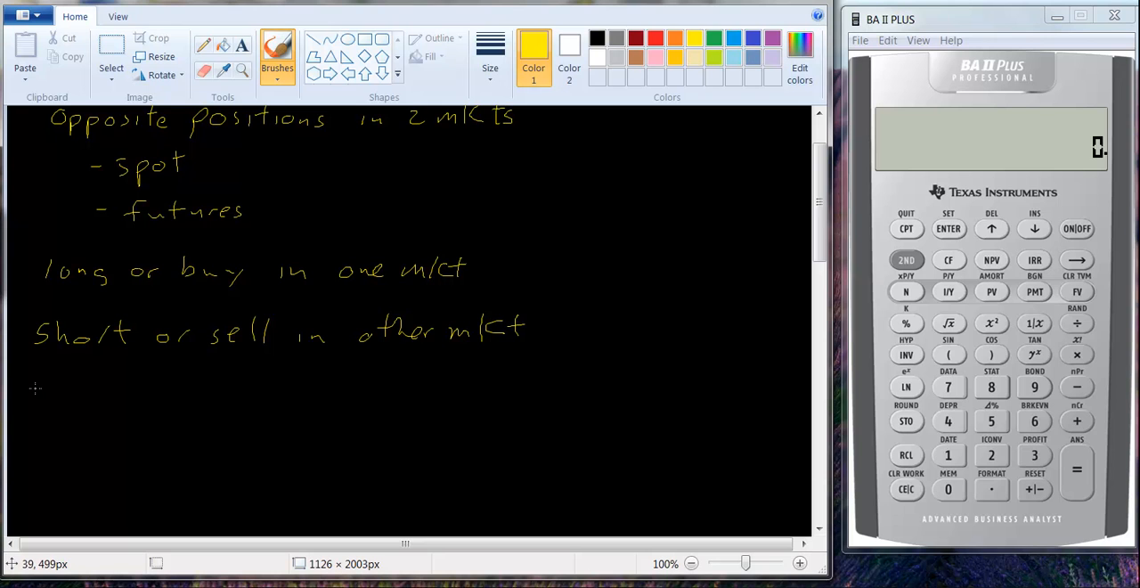
{"action": "left_click_drag", "start_coordinate": [31, 405], "coordinate": [71, 401]}
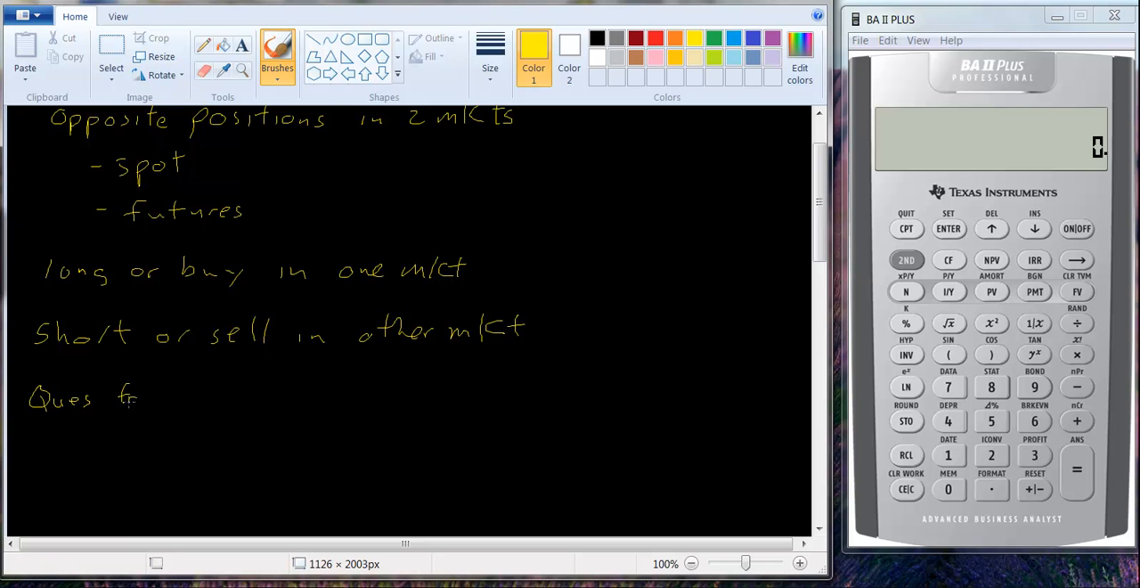
{"action": "left_click_drag", "start_coordinate": [138, 397], "coordinate": [223, 397]}
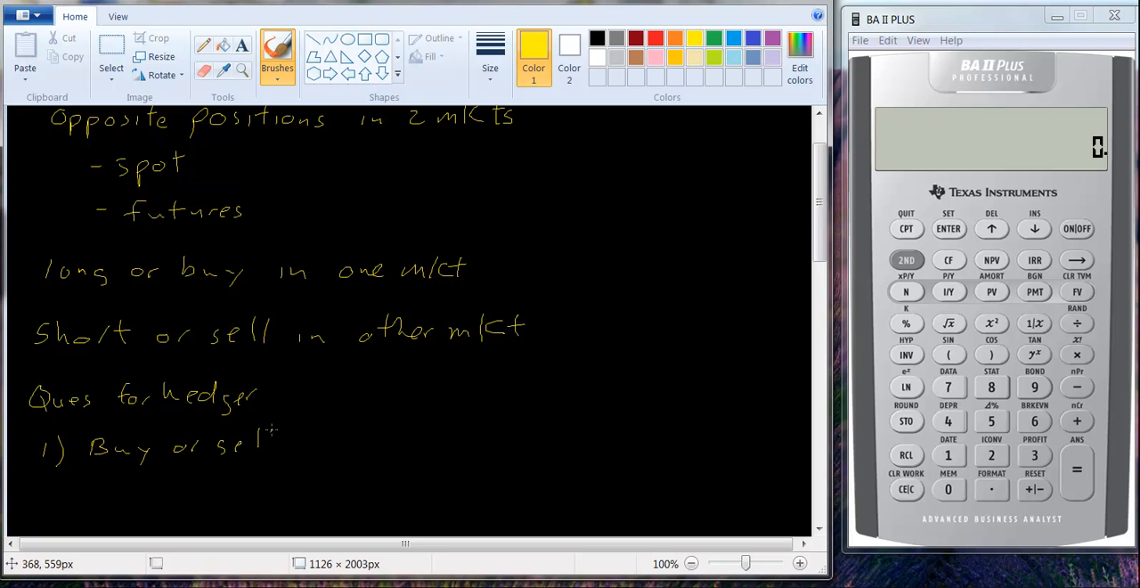
{"action": "left_click_drag", "start_coordinate": [285, 445], "coordinate": [348, 445]}
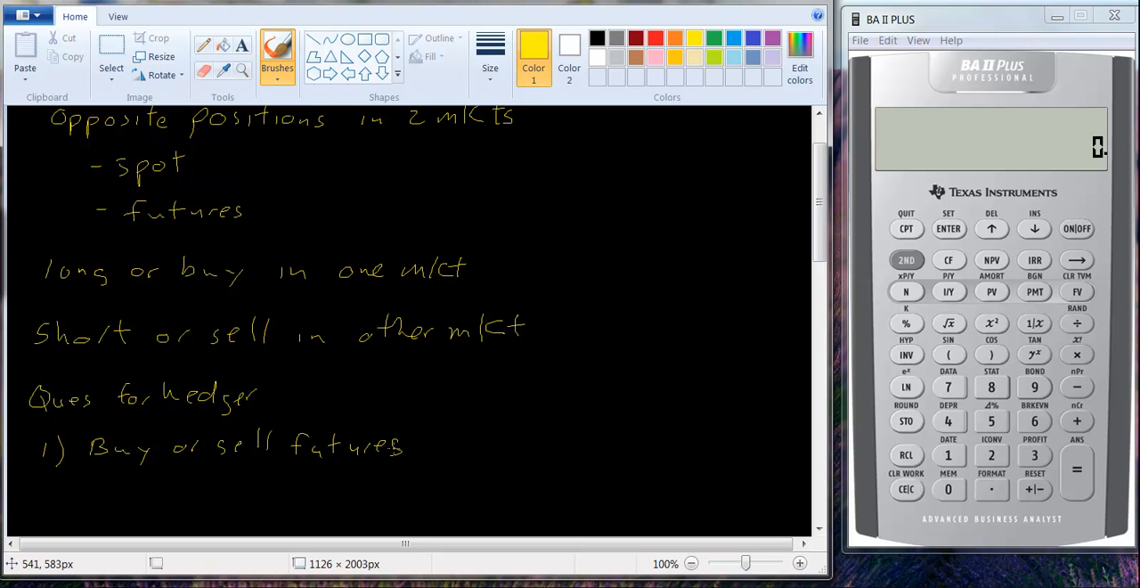
{"action": "mouse_move", "coordinate": [604, 247]}
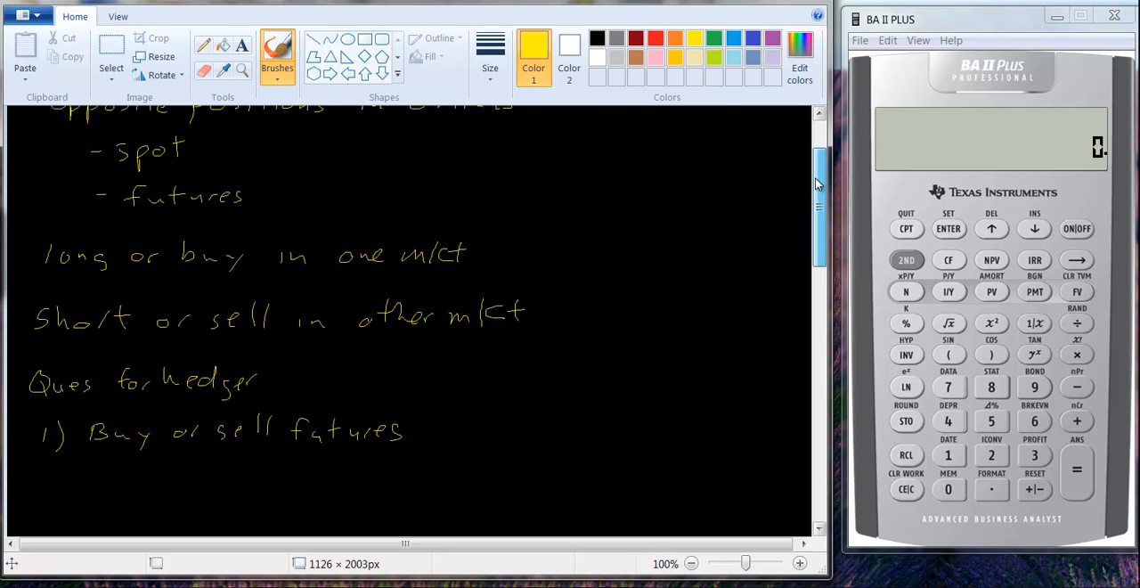
{"action": "scroll", "scroll_direction": "down", "scroll_amount": 3}
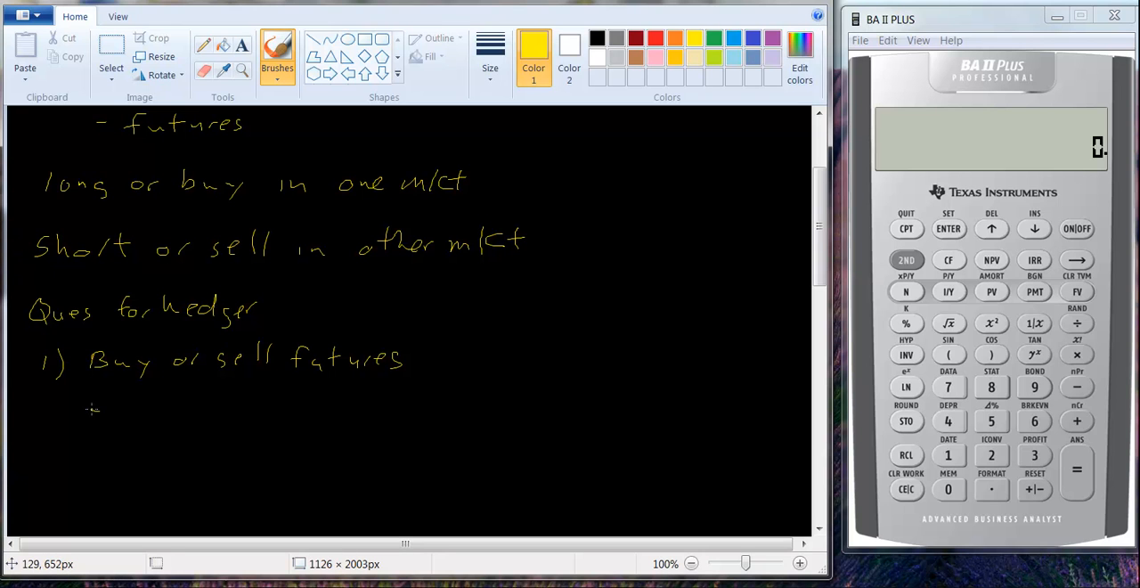
- Handwrite the example 'ex farmor - delivering wheat' under question 1
{"action": "left_click_drag", "start_coordinate": [89, 410], "coordinate": [178, 410]}
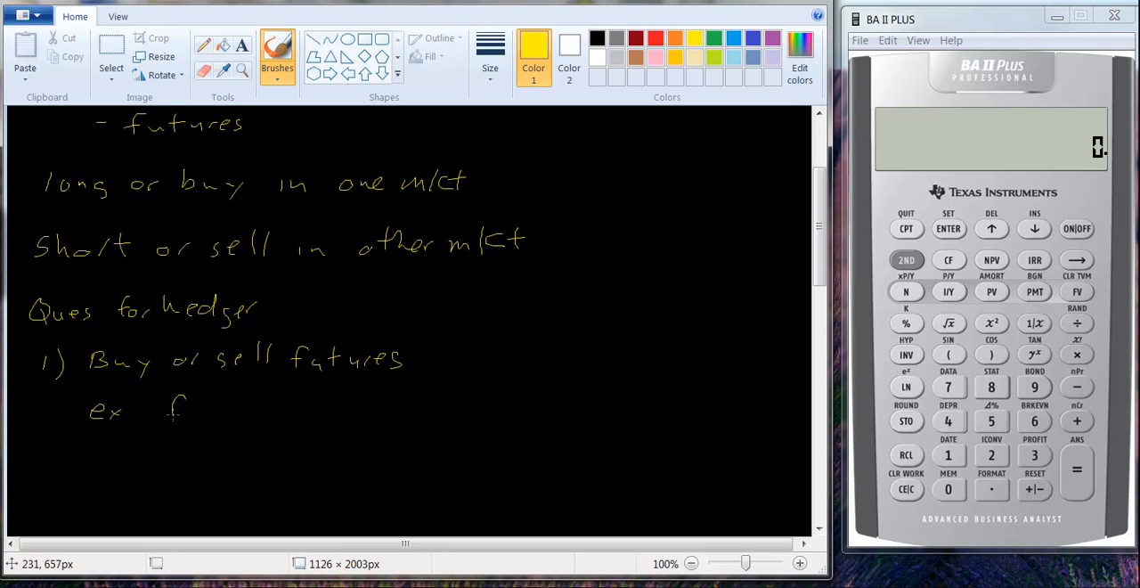
{"action": "left_click_drag", "start_coordinate": [165, 414], "coordinate": [263, 415]}
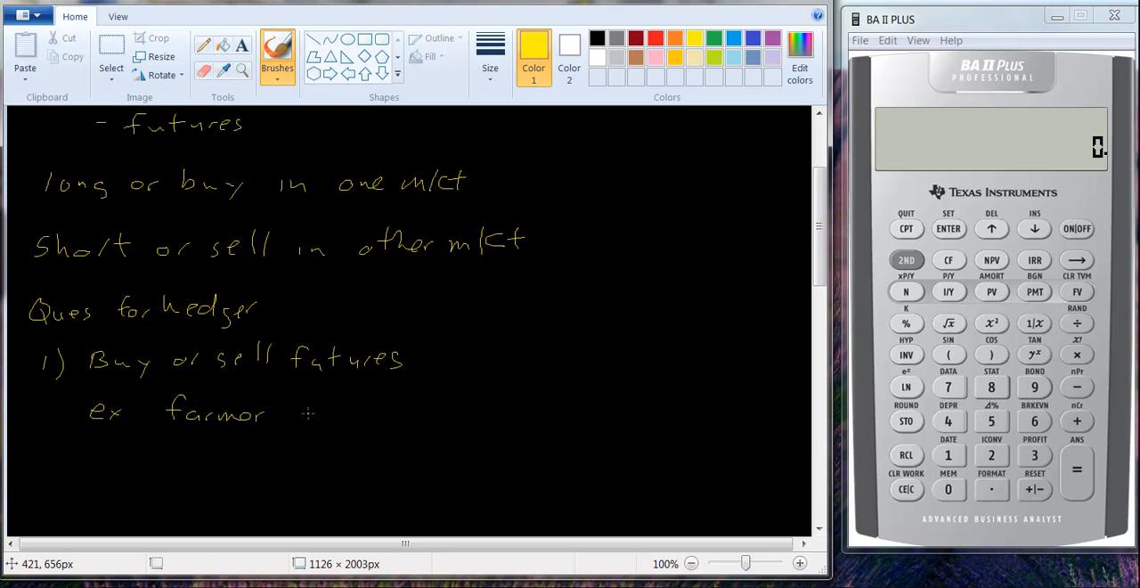
{"action": "left_click_drag", "start_coordinate": [312, 415], "coordinate": [365, 418]}
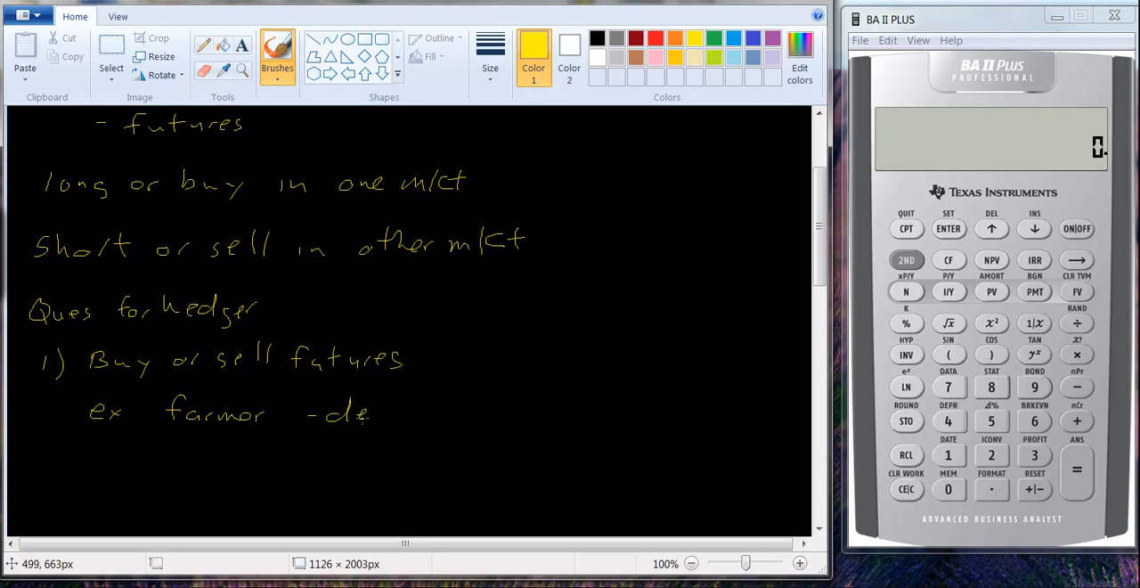
{"action": "left_click_drag", "start_coordinate": [374, 412], "coordinate": [460, 412]}
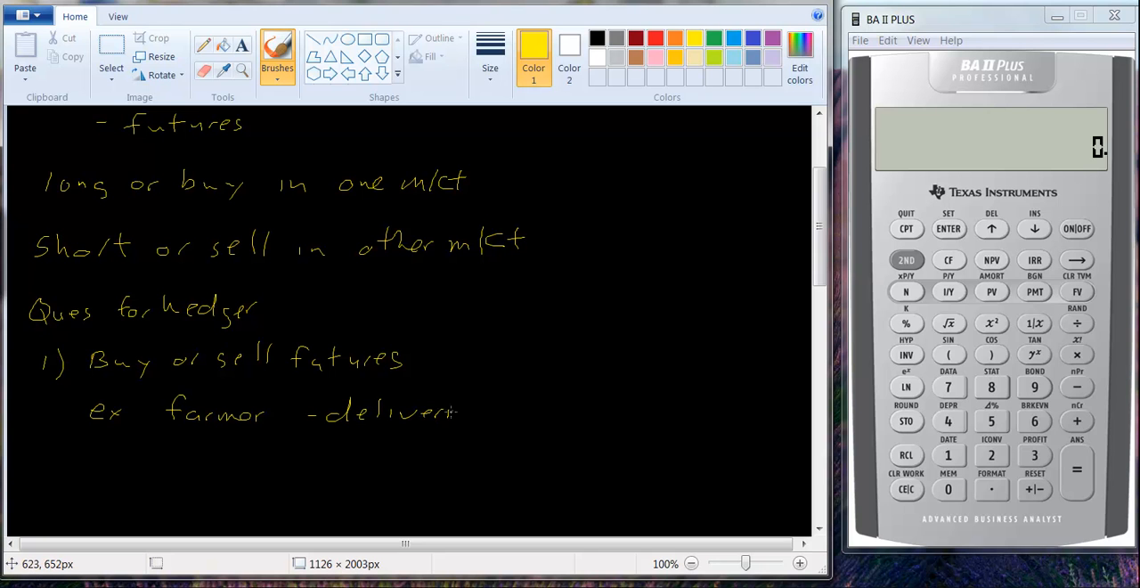
{"action": "left_click_drag", "start_coordinate": [459, 419], "coordinate": [552, 414]}
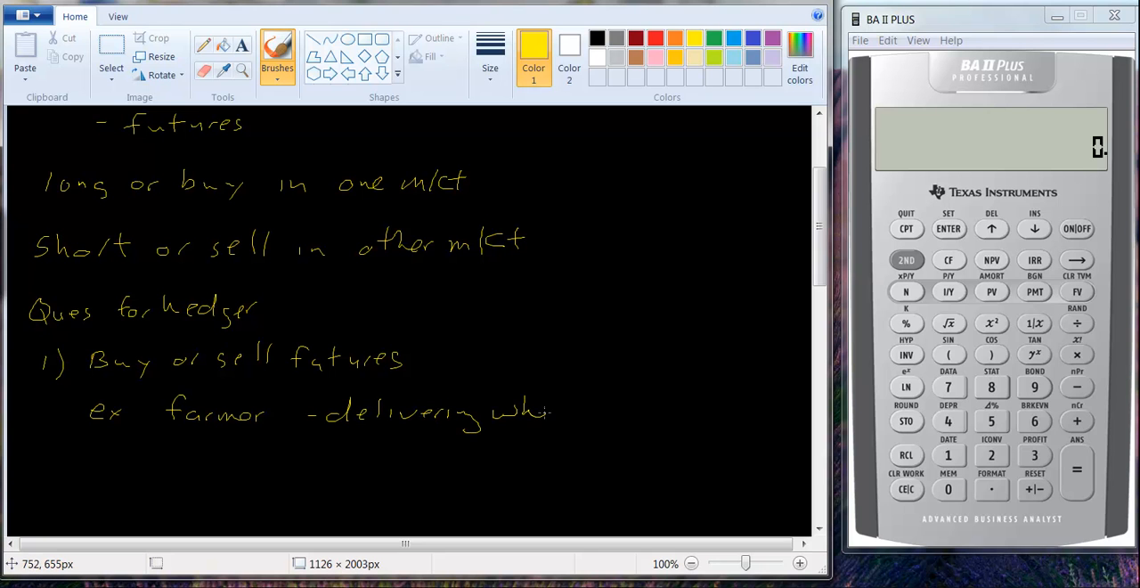
{"action": "left_click_drag", "start_coordinate": [552, 410], "coordinate": [584, 410]}
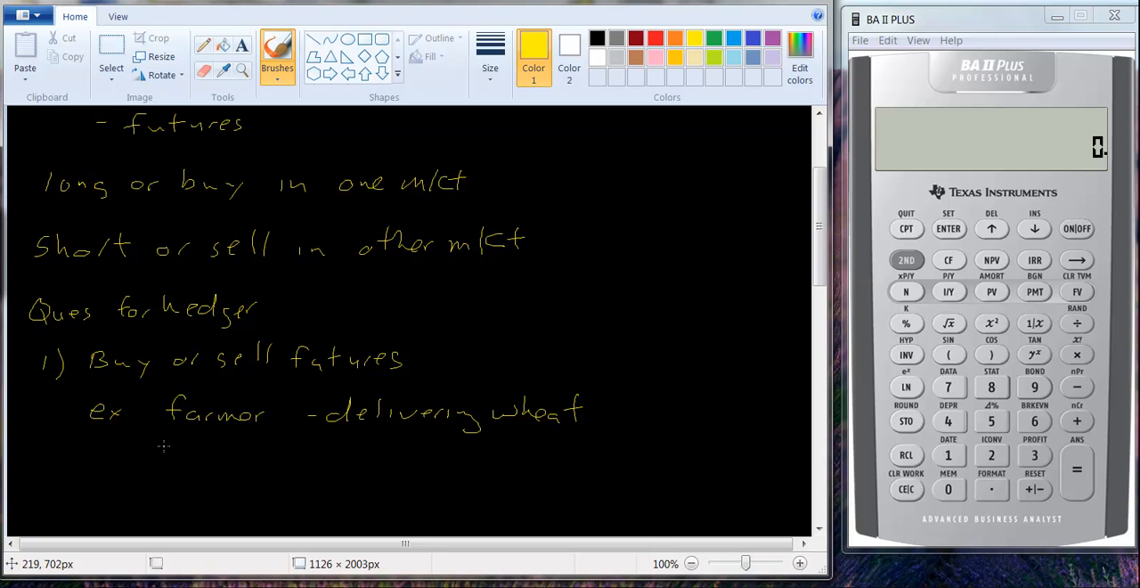
- Add the bullet '- worried about wheat price' beneath the farmer example
{"action": "left_click_drag", "start_coordinate": [160, 454], "coordinate": [210, 454]}
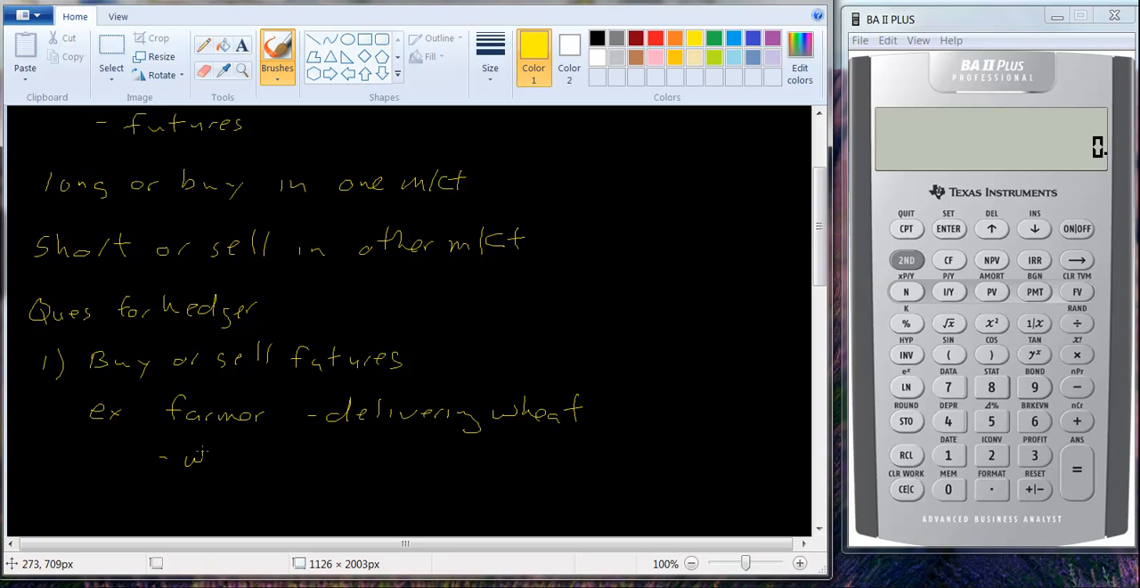
{"action": "left_click_drag", "start_coordinate": [183, 456], "coordinate": [312, 456]}
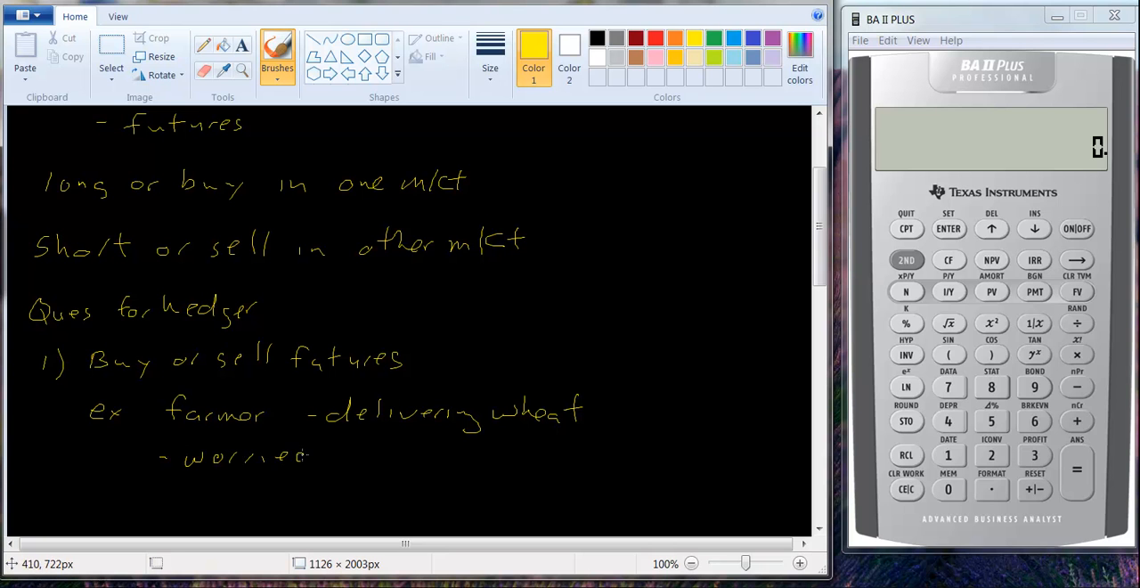
{"action": "left_click_drag", "start_coordinate": [312, 455], "coordinate": [392, 454]}
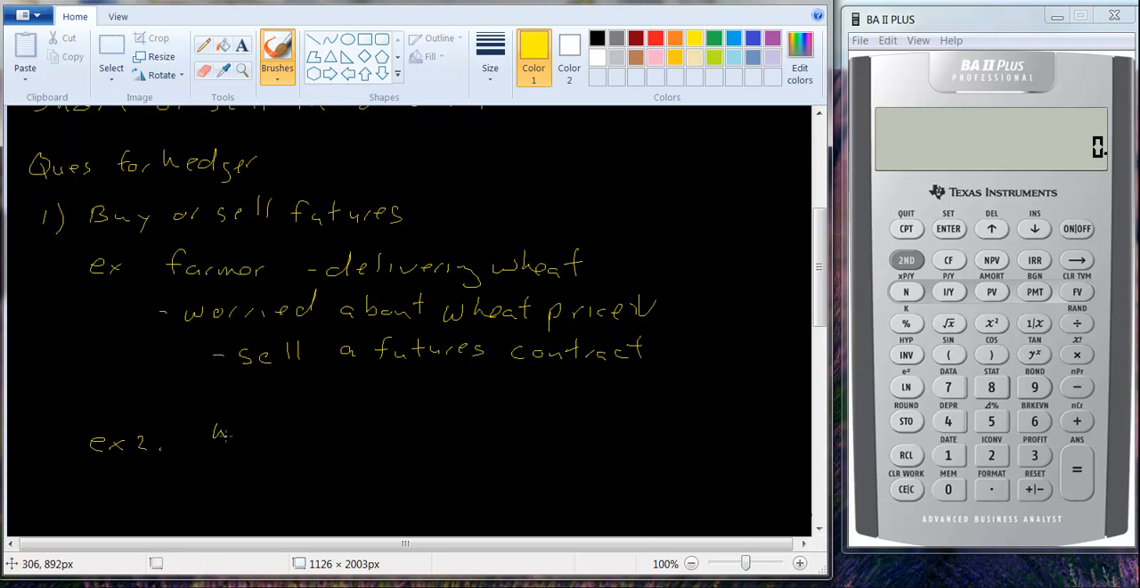
- Handwrite 'Wonder Bread', '- worried about wheat price ↑' and '- buy futures' for example 2
{"action": "left_click_drag", "start_coordinate": [213, 428], "coordinate": [321, 428]}
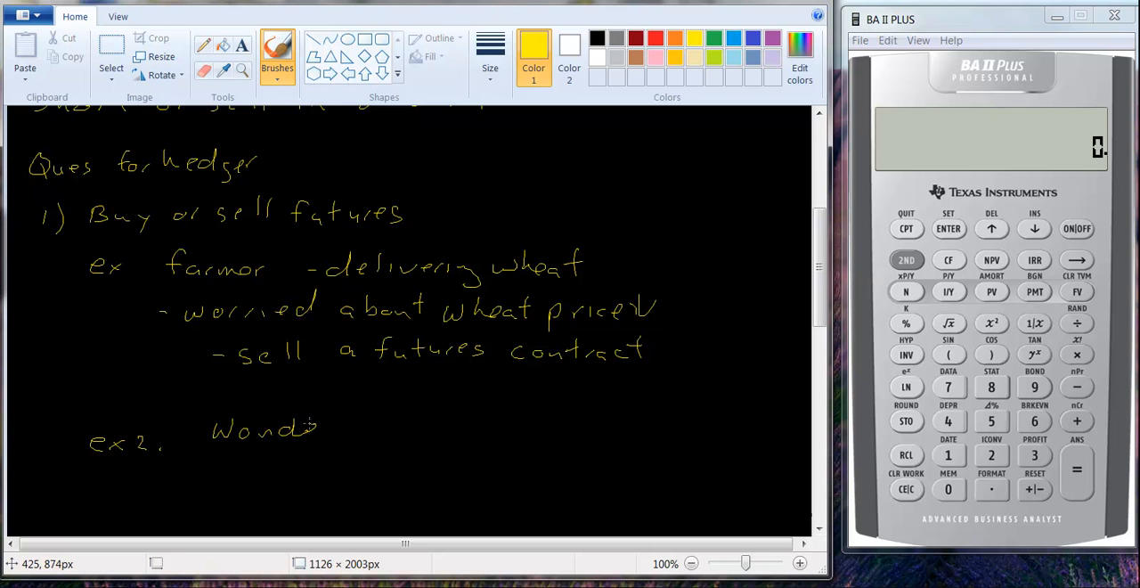
{"action": "left_click_drag", "start_coordinate": [321, 427], "coordinate": [388, 428]}
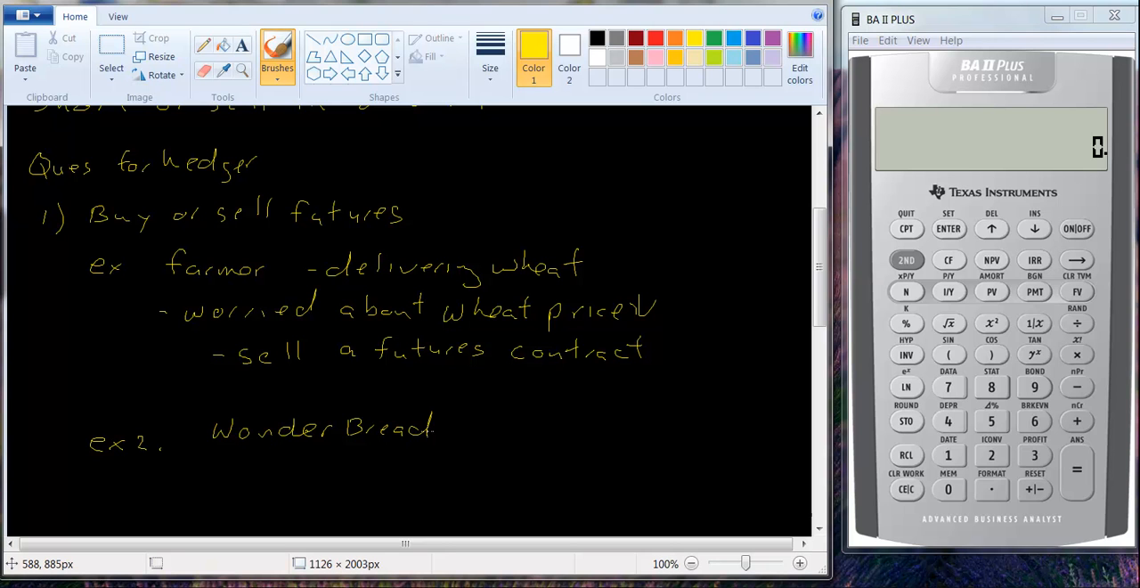
{"action": "mouse_move", "coordinate": [196, 471]}
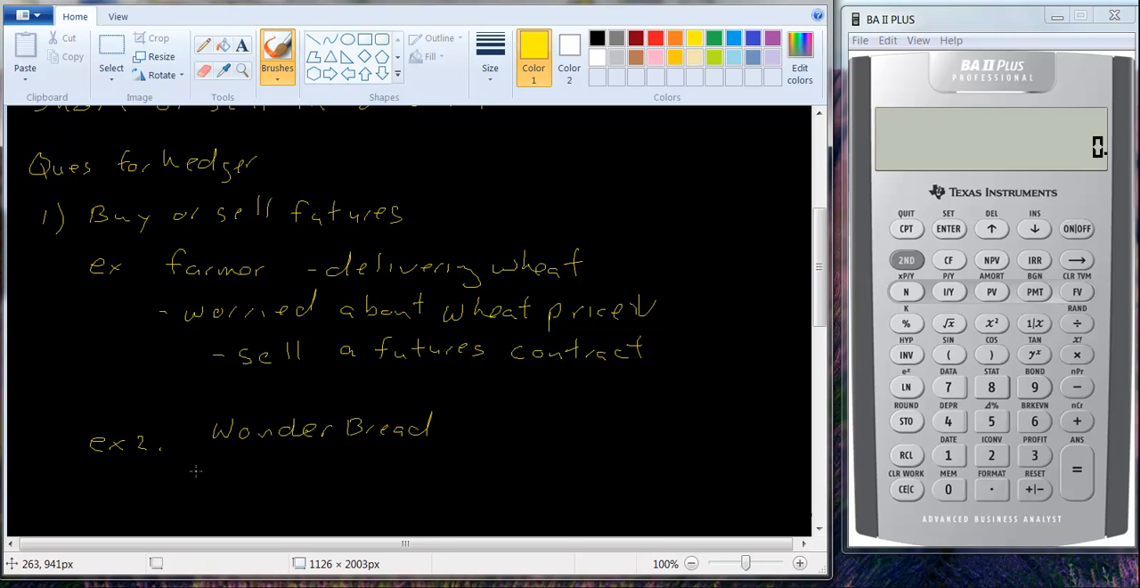
{"action": "left_click_drag", "start_coordinate": [194, 473], "coordinate": [276, 473]}
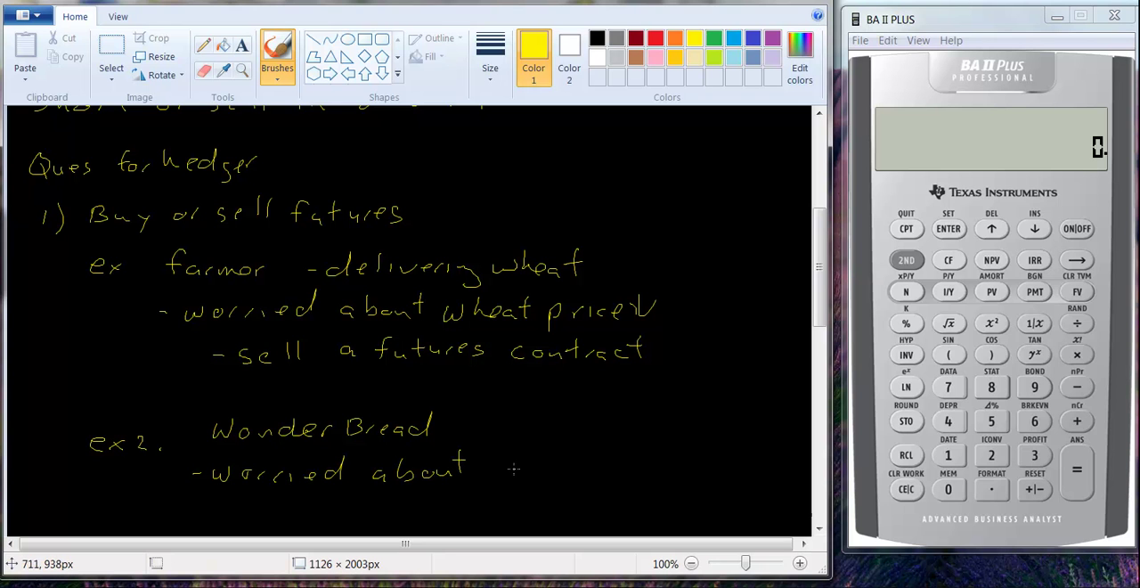
{"action": "left_click_drag", "start_coordinate": [486, 464], "coordinate": [575, 463]}
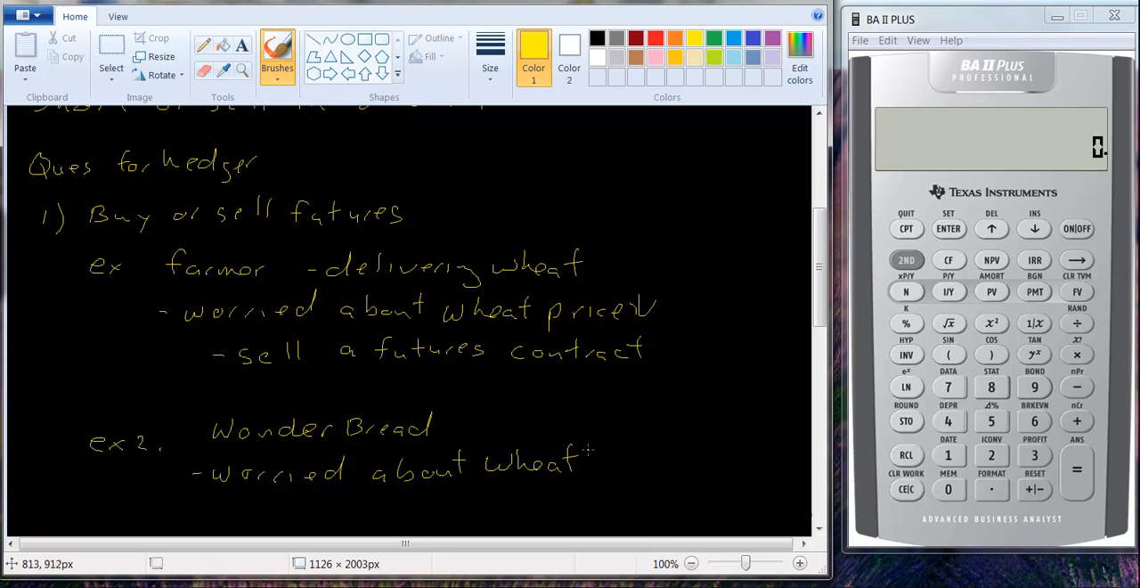
{"action": "left_click_drag", "start_coordinate": [597, 459], "coordinate": [610, 477]}
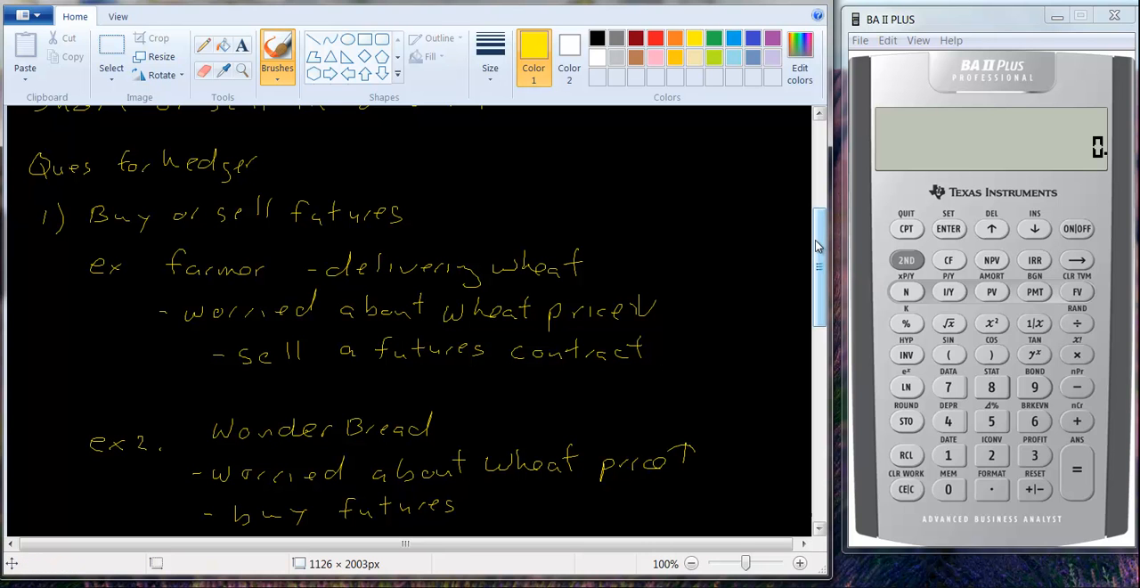
- Handwrite '2) How many contracts?' and the bullet '- size of the hedgers position'
{"action": "scroll", "scroll_direction": "down", "scroll_amount": 3}
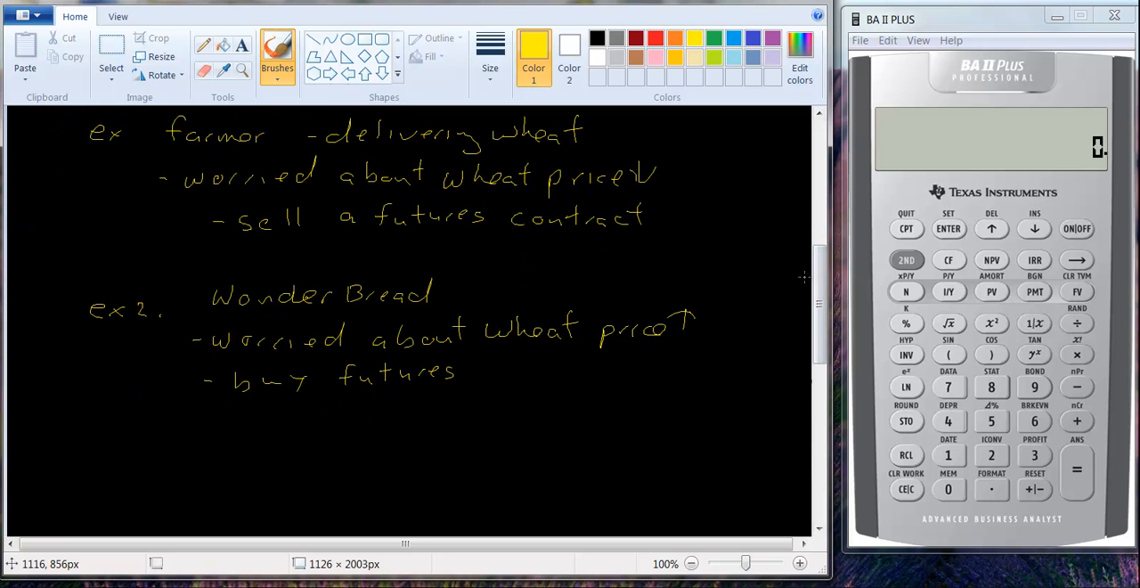
{"action": "mouse_move", "coordinate": [40, 440]}
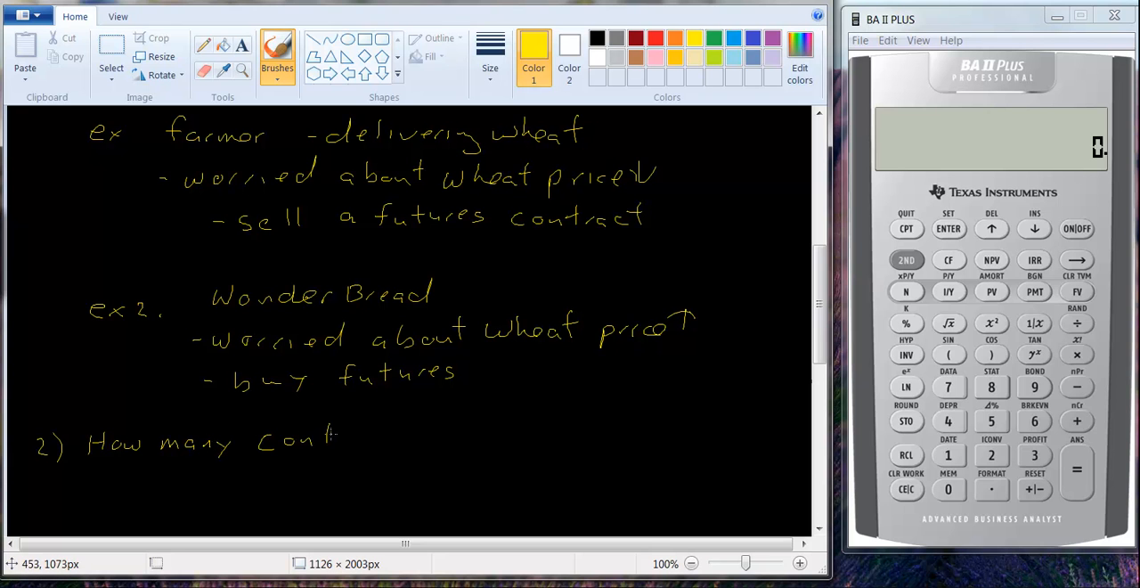
{"action": "left_click_drag", "start_coordinate": [339, 436], "coordinate": [406, 436]}
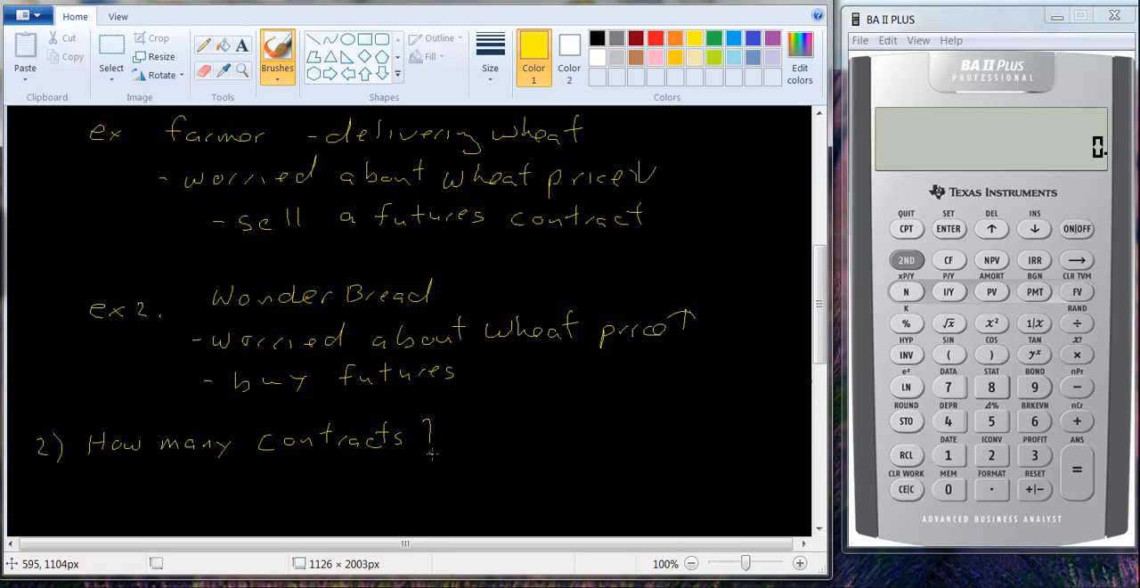
{"action": "mouse_move", "coordinate": [462, 454]}
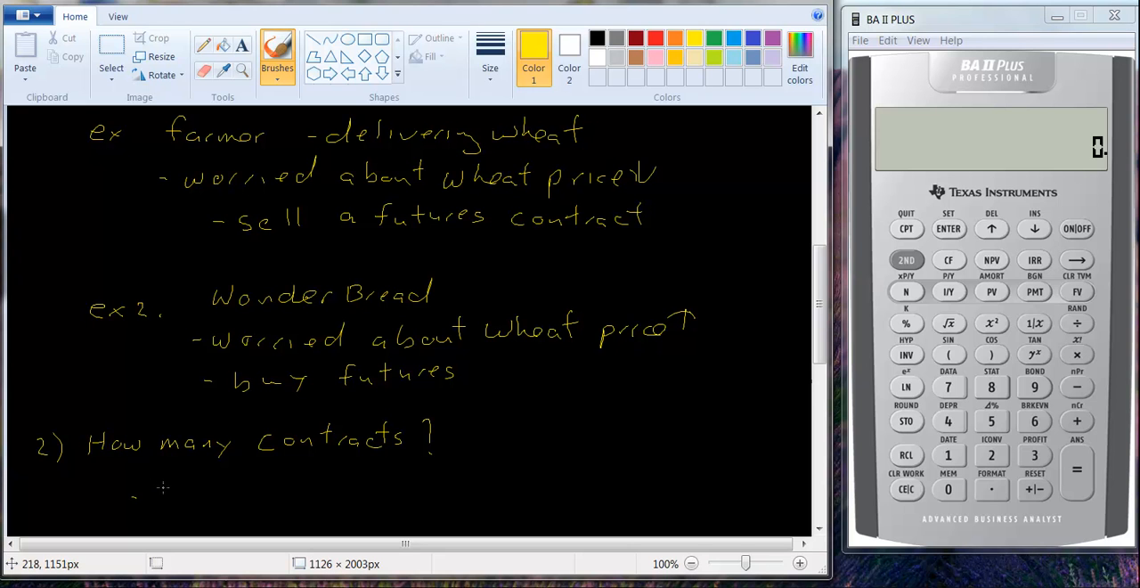
{"action": "left_click_drag", "start_coordinate": [151, 495], "coordinate": [253, 494]}
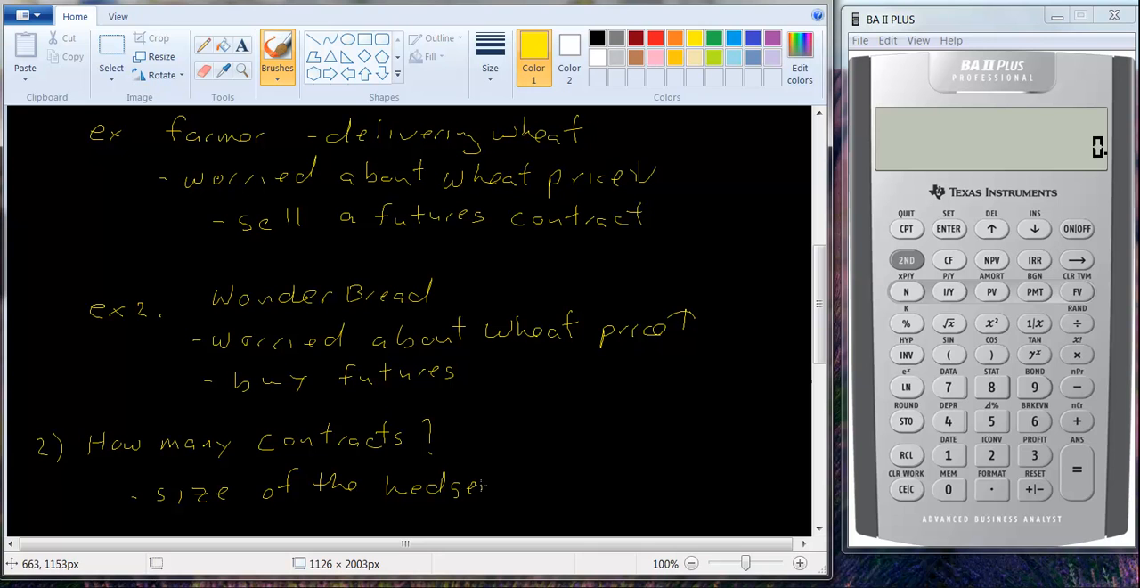
{"action": "left_click_drag", "start_coordinate": [513, 485], "coordinate": [584, 485]}
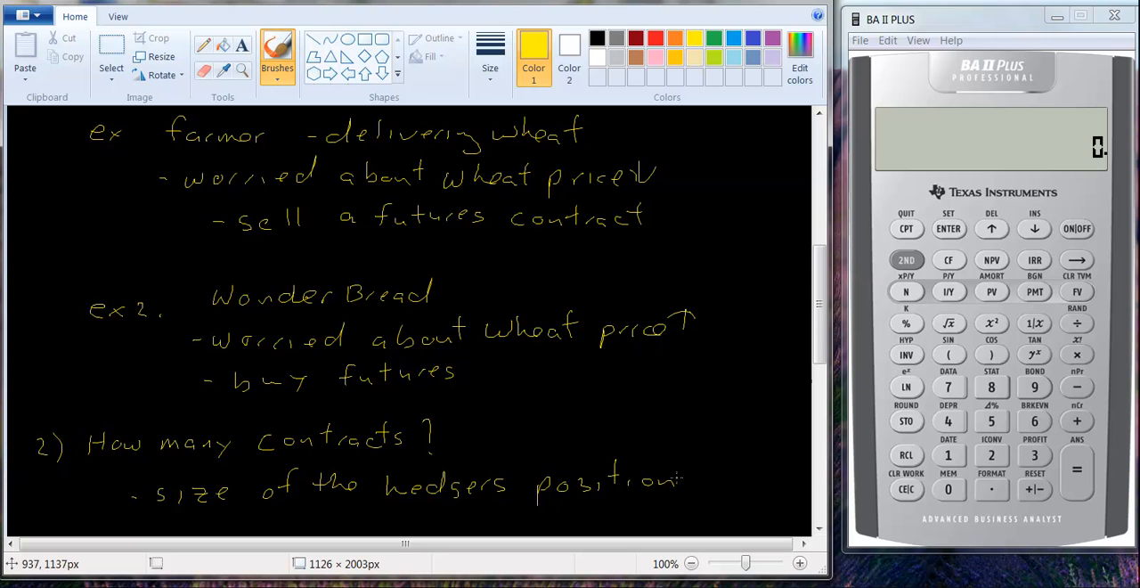
{"action": "scroll", "scroll_direction": "down", "scroll_amount": 3}
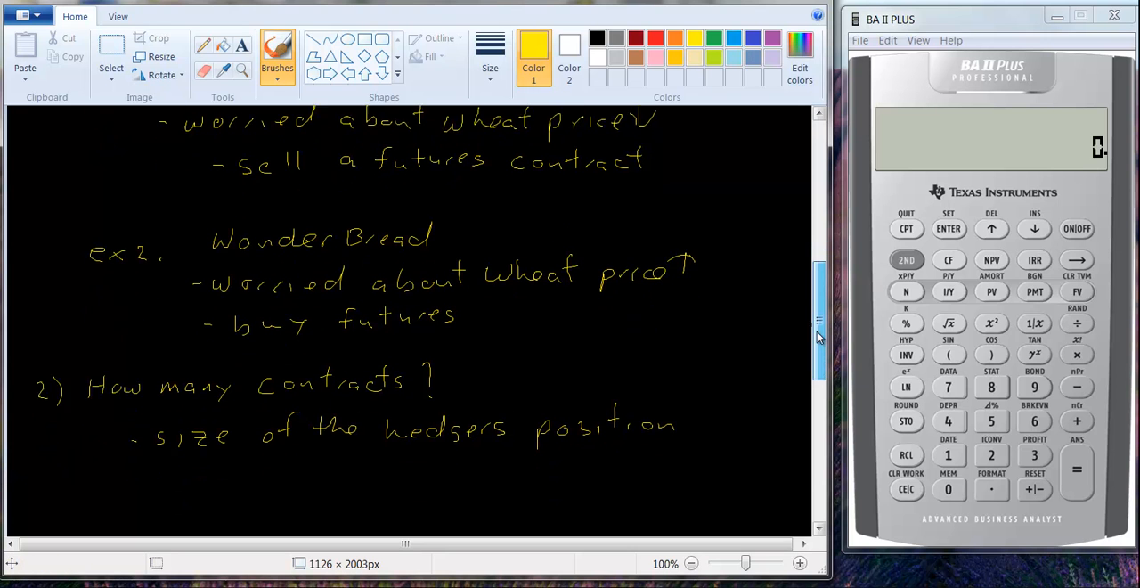
- Handwrite 'ex interest rate hedge' with '- futures contract' on the line below
{"action": "scroll", "scroll_direction": "down", "scroll_amount": 3}
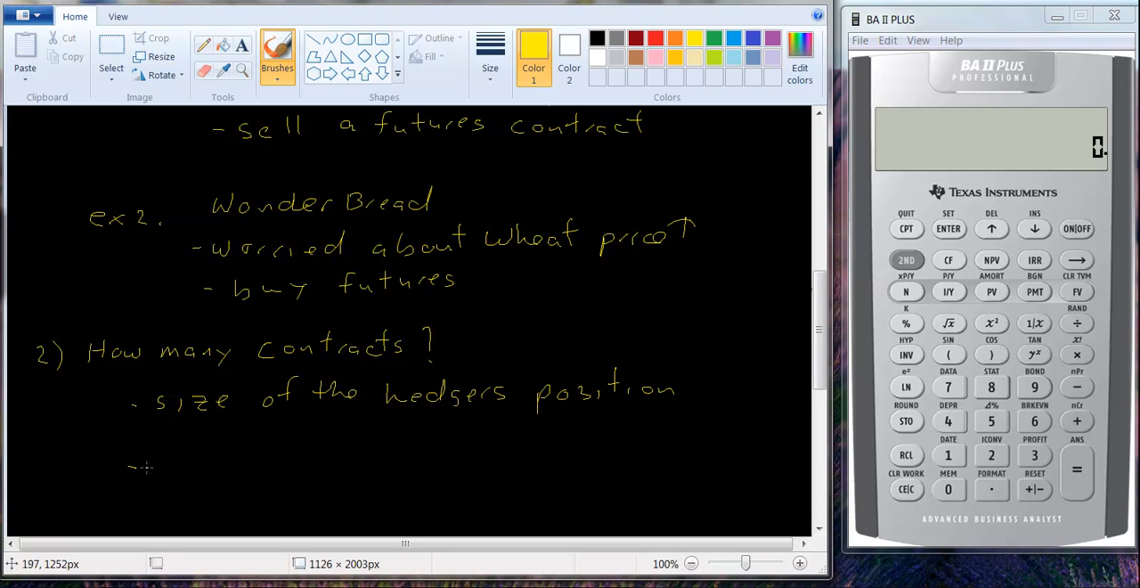
{"action": "mouse_move", "coordinate": [169, 462]}
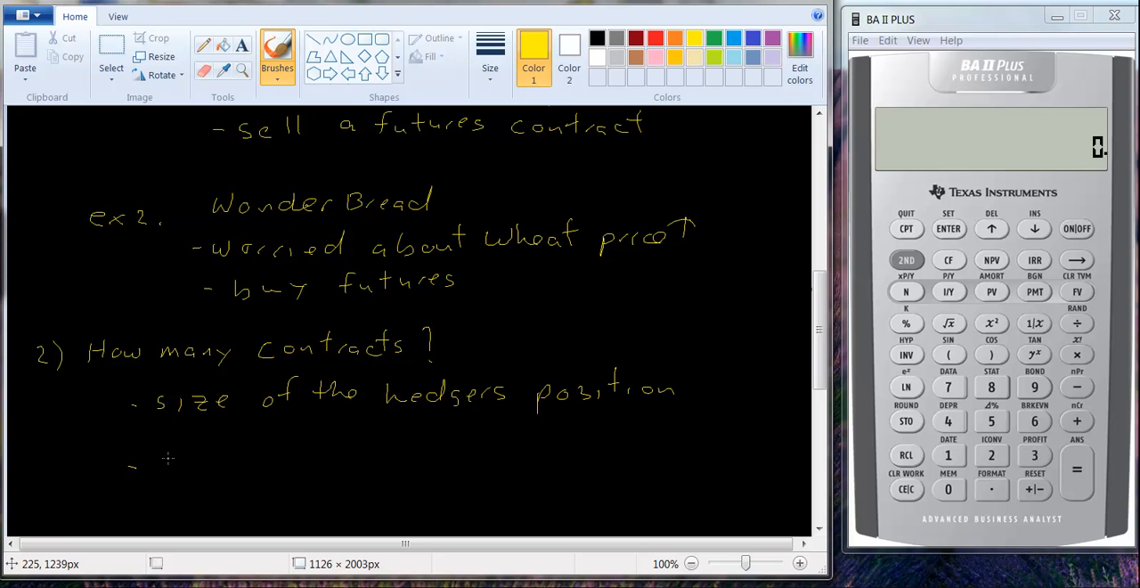
{"action": "left_click", "coordinate": [169, 460]}
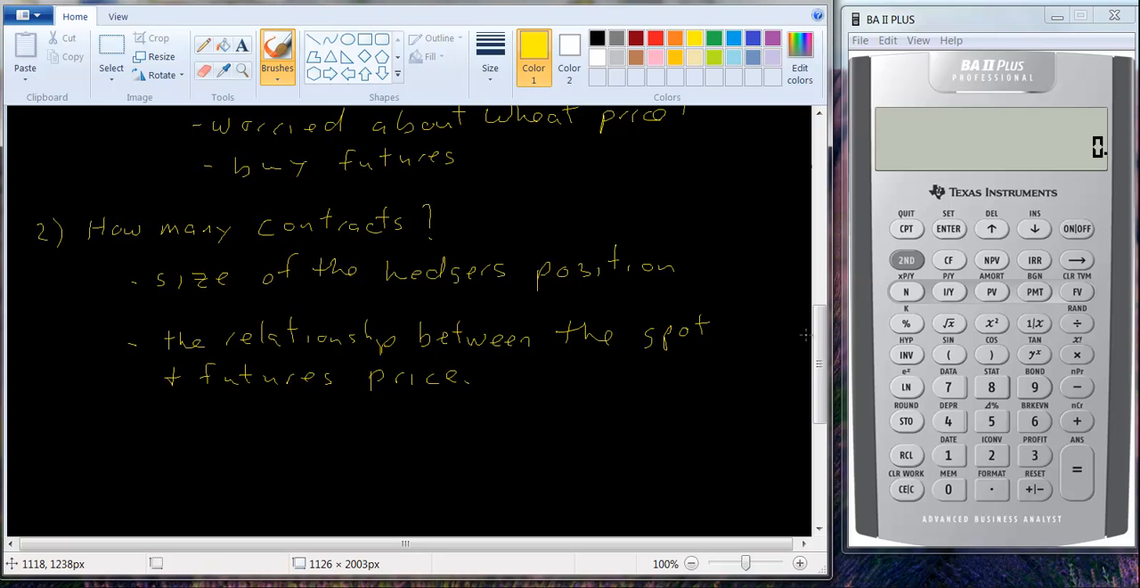
{"action": "left_click", "coordinate": [106, 431]}
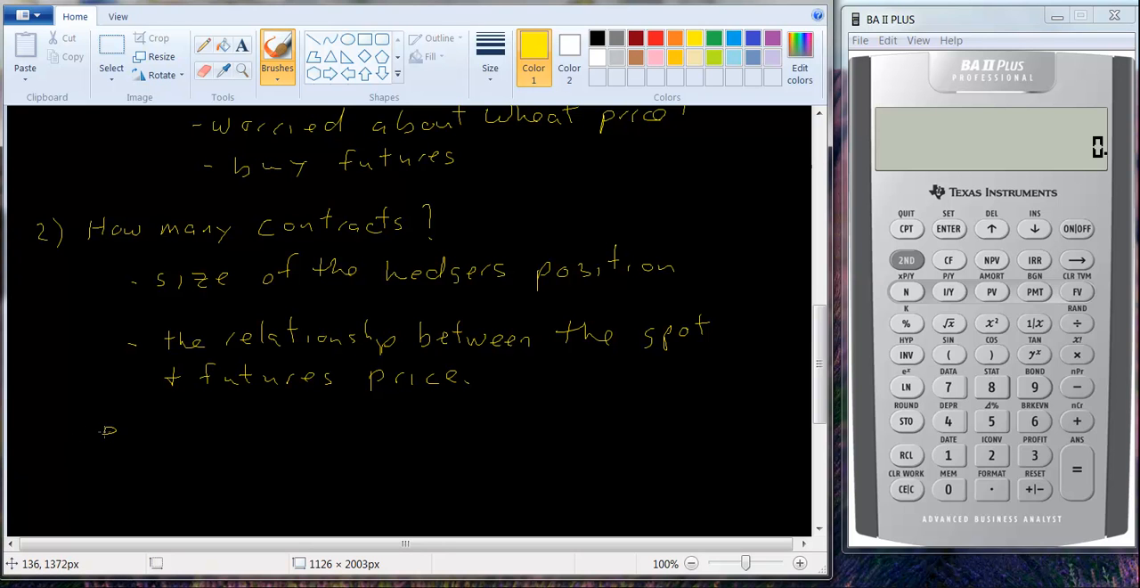
{"action": "left_click_drag", "start_coordinate": [98, 432], "coordinate": [188, 436]}
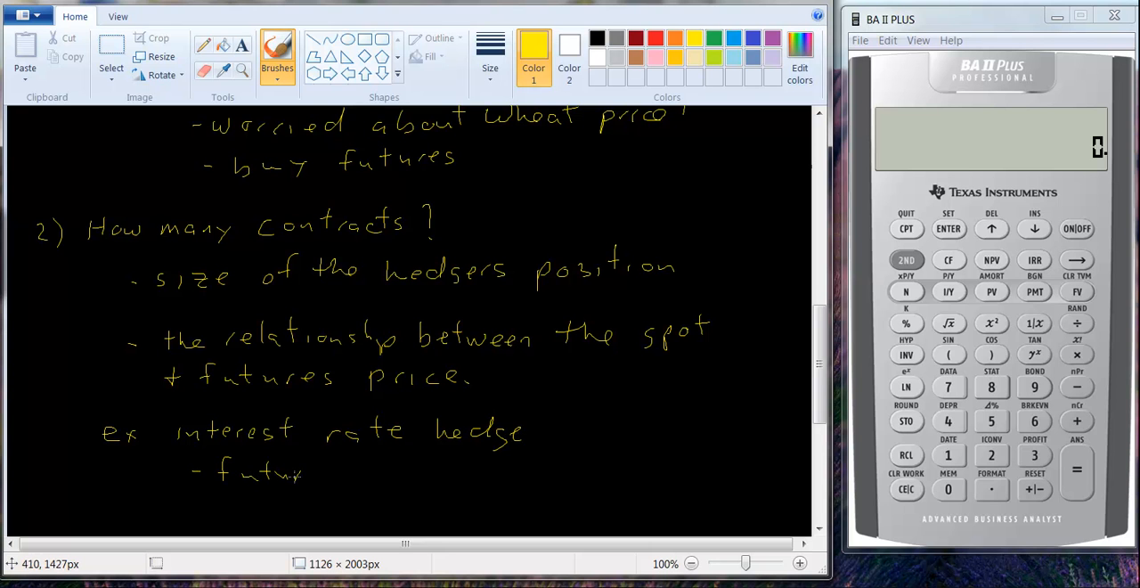
{"action": "left_click_drag", "start_coordinate": [303, 472], "coordinate": [410, 472]}
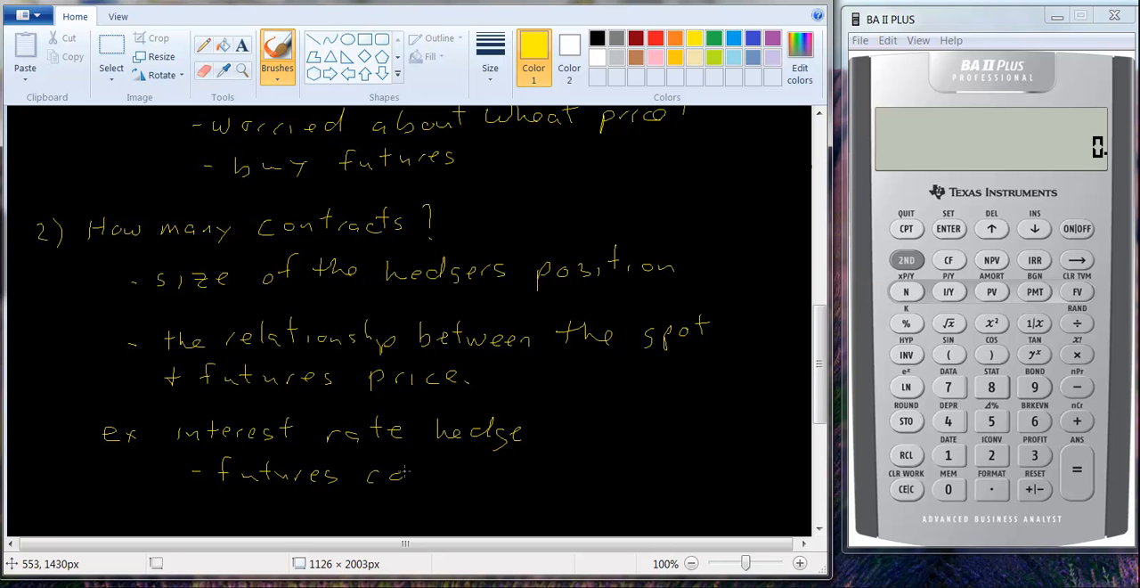
{"action": "left_click_drag", "start_coordinate": [409, 470], "coordinate": [499, 470]}
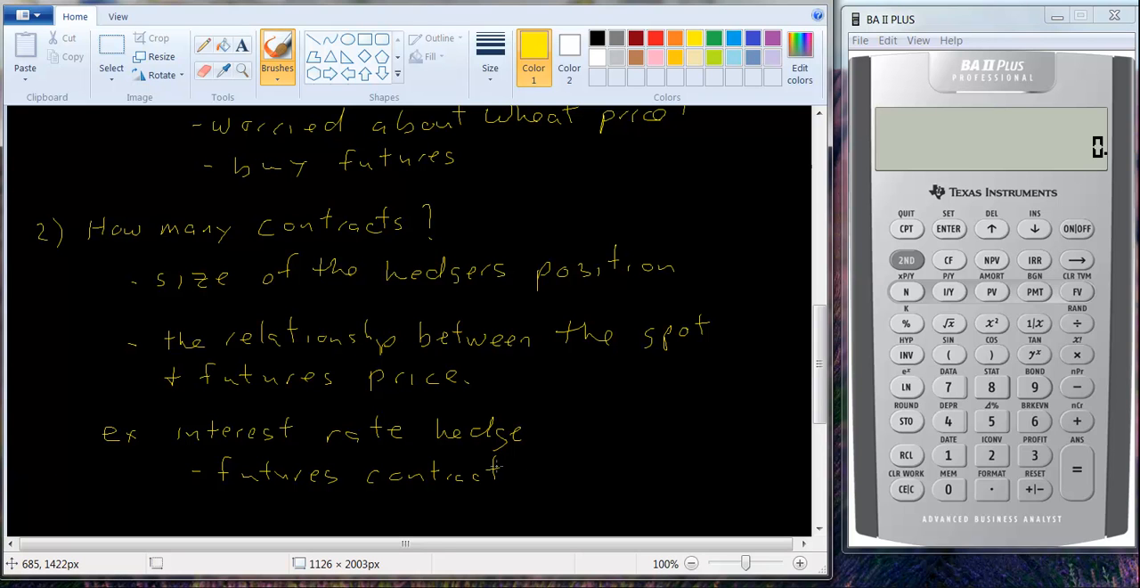
{"action": "scroll", "scroll_direction": "down", "scroll_amount": 3}
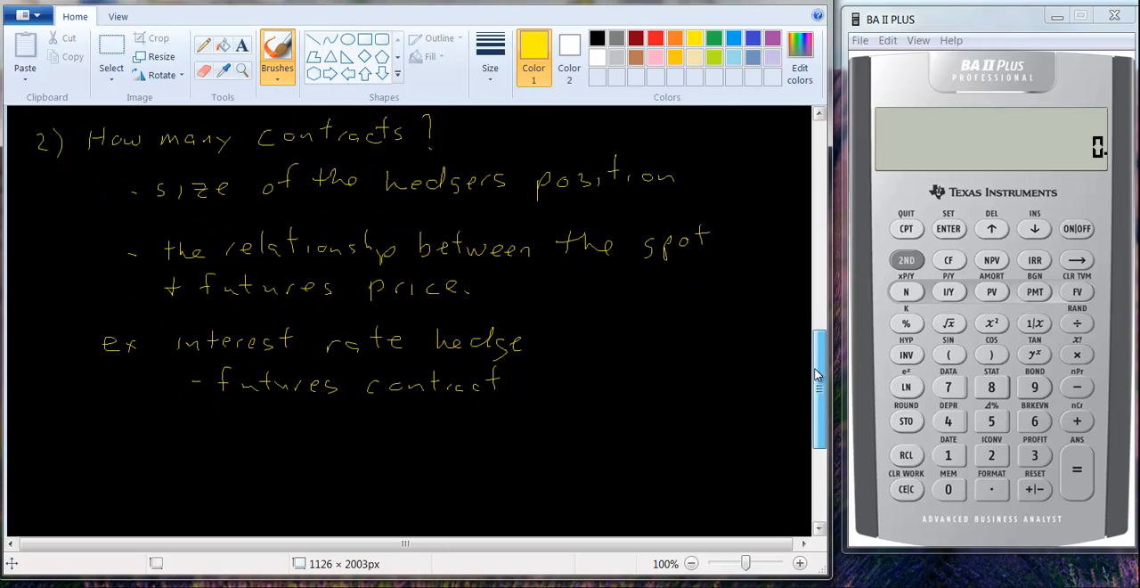
- Handwrite 'ex2. stock portfolio' and 'S+P 500 futures' beneath it
{"action": "scroll", "scroll_direction": "down", "scroll_amount": 3}
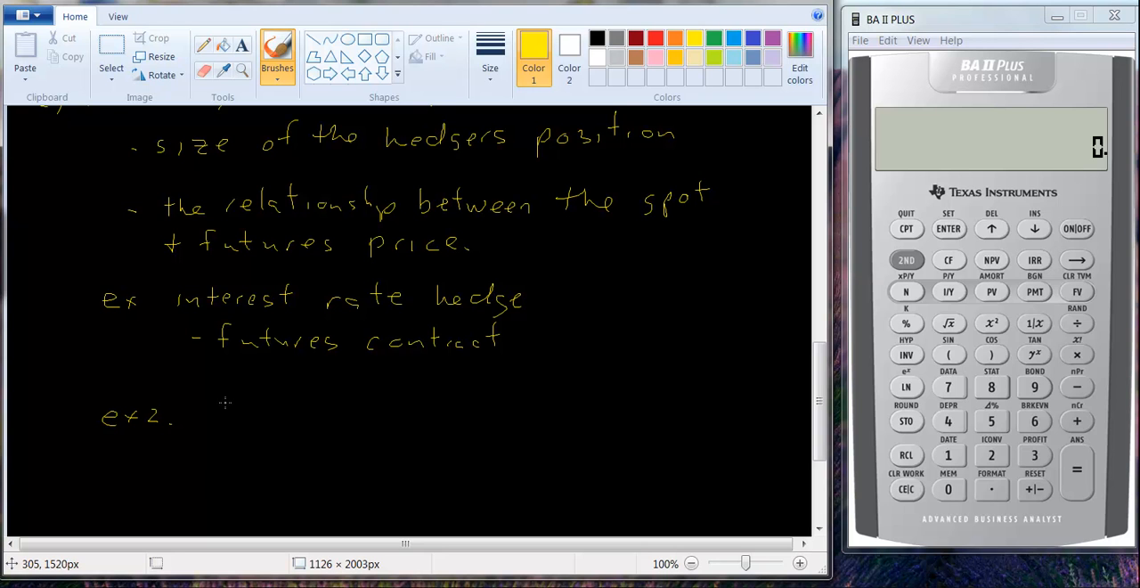
{"action": "left_click_drag", "start_coordinate": [219, 414], "coordinate": [285, 410]}
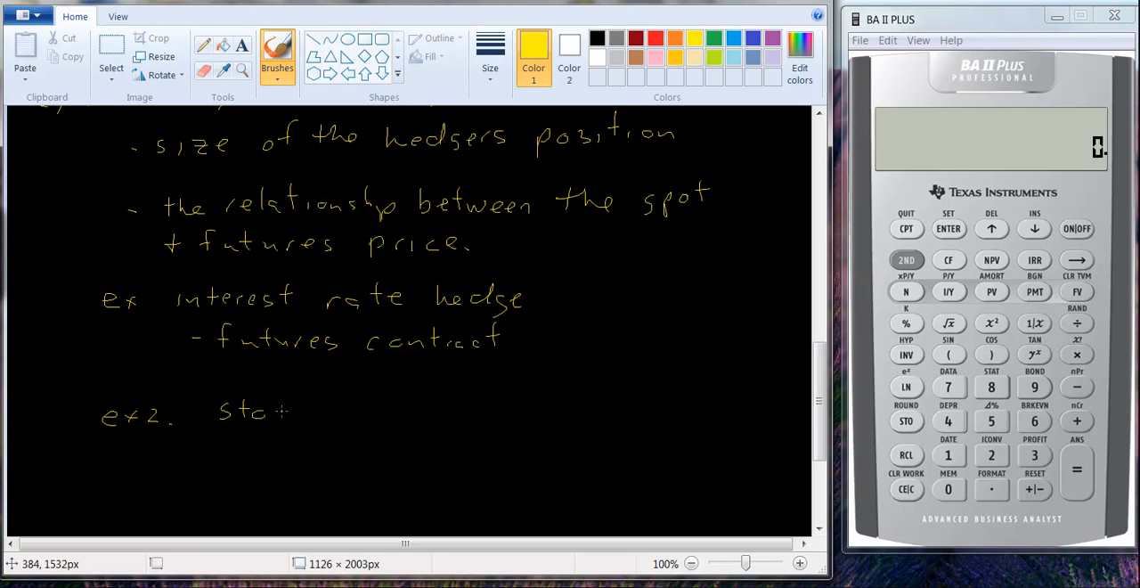
{"action": "left_click_drag", "start_coordinate": [294, 409], "coordinate": [383, 410]}
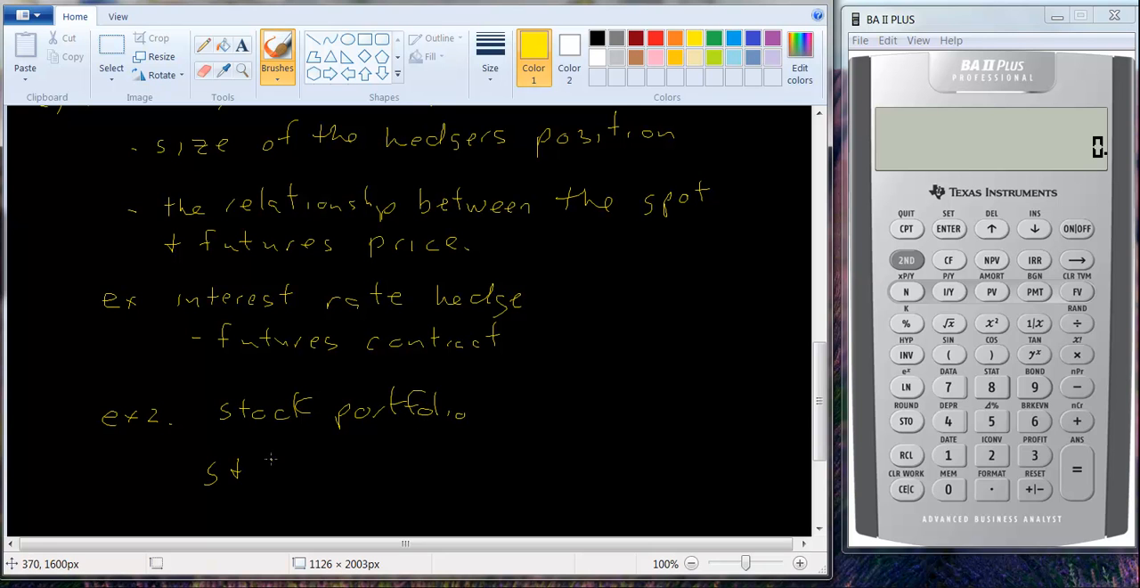
{"action": "left_click_drag", "start_coordinate": [267, 468], "coordinate": [375, 468]}
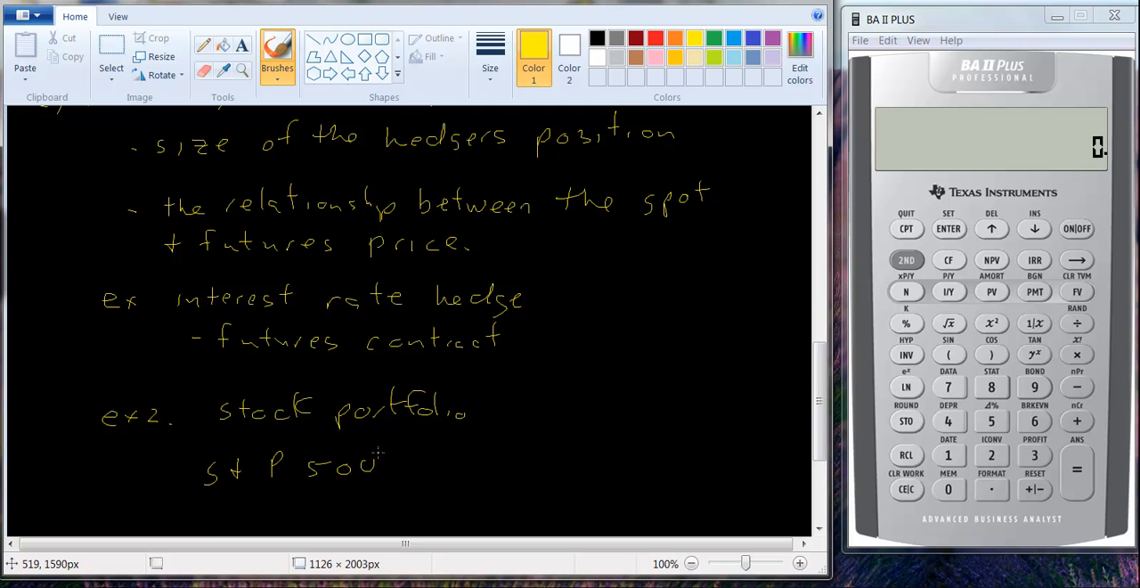
{"action": "left_click_drag", "start_coordinate": [414, 463], "coordinate": [486, 464]}
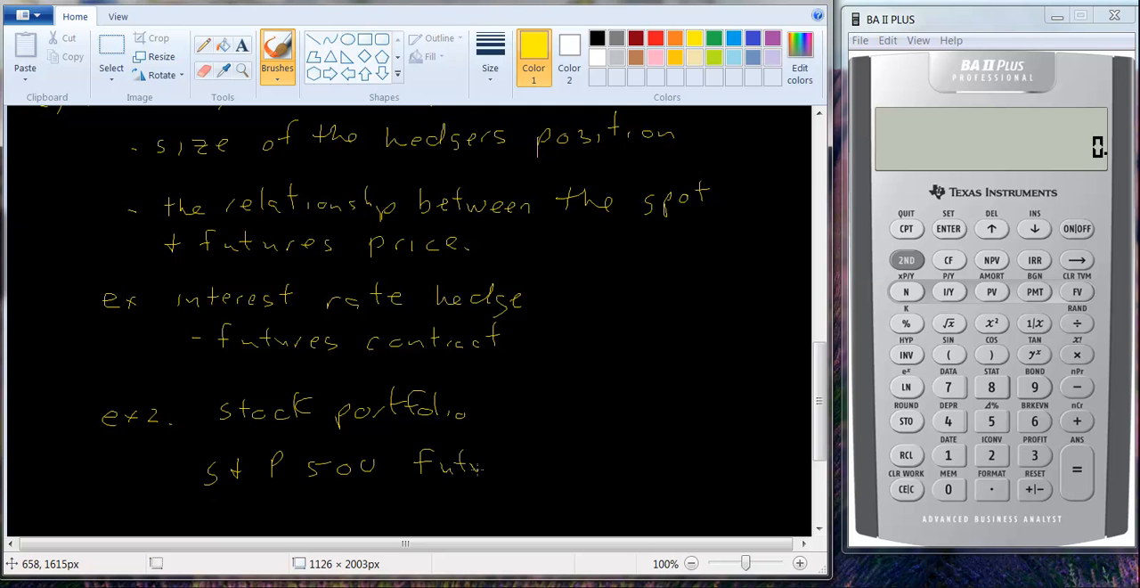
{"action": "left_click_drag", "start_coordinate": [485, 463], "coordinate": [526, 463]}
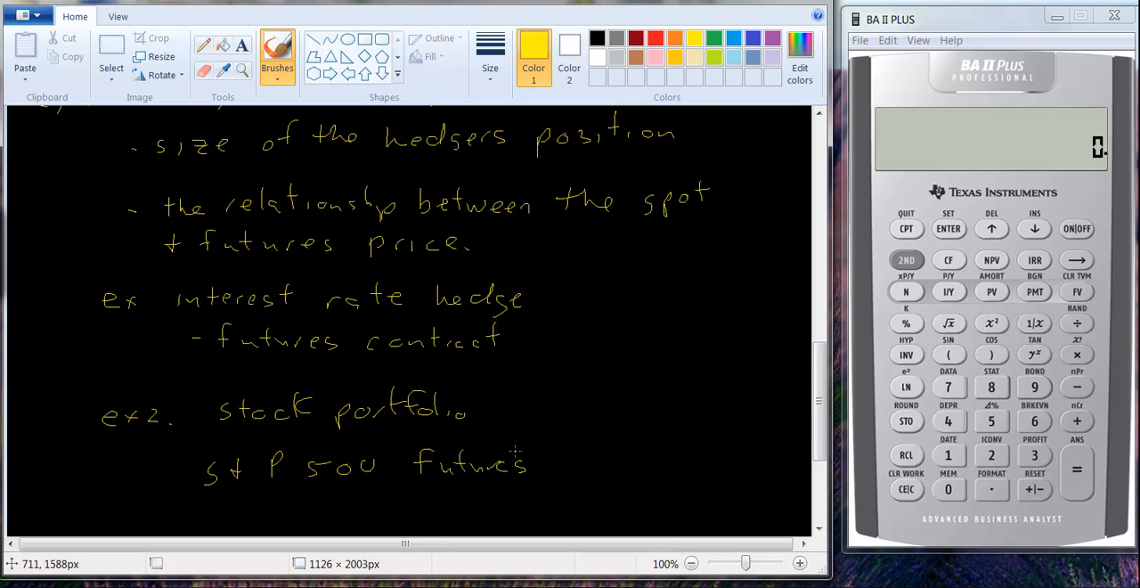
{"action": "mouse_move", "coordinate": [276, 422]}
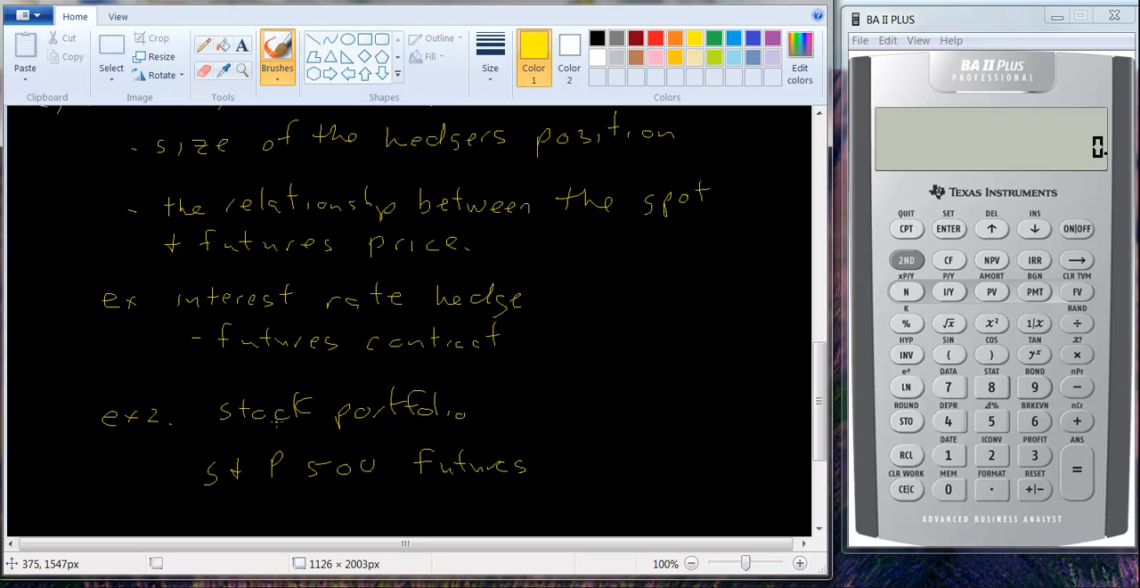
{"action": "mouse_move", "coordinate": [451, 429]}
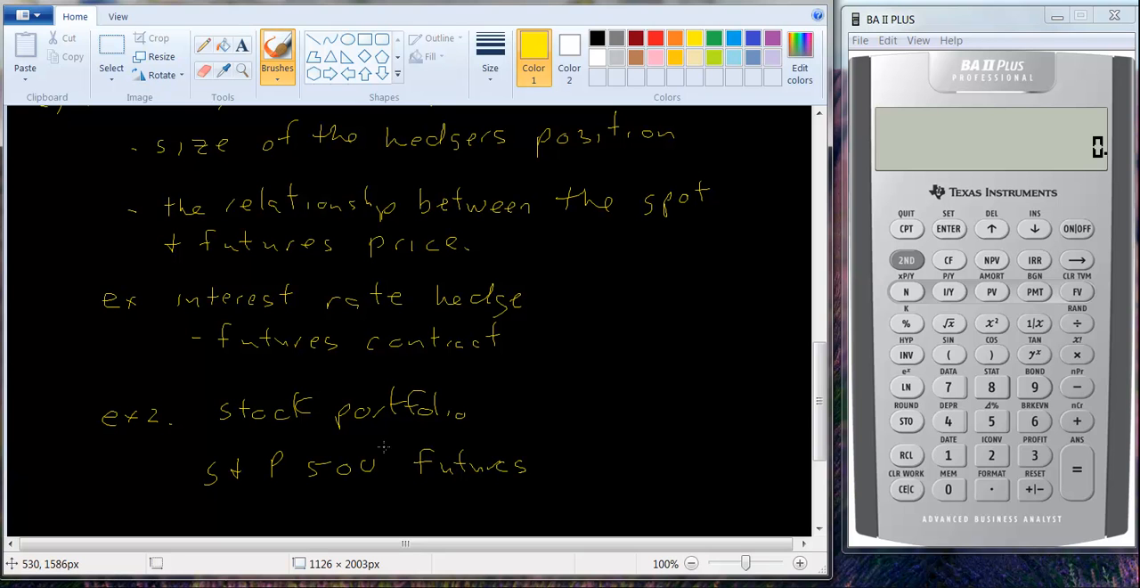
{"action": "mouse_move", "coordinate": [365, 431]}
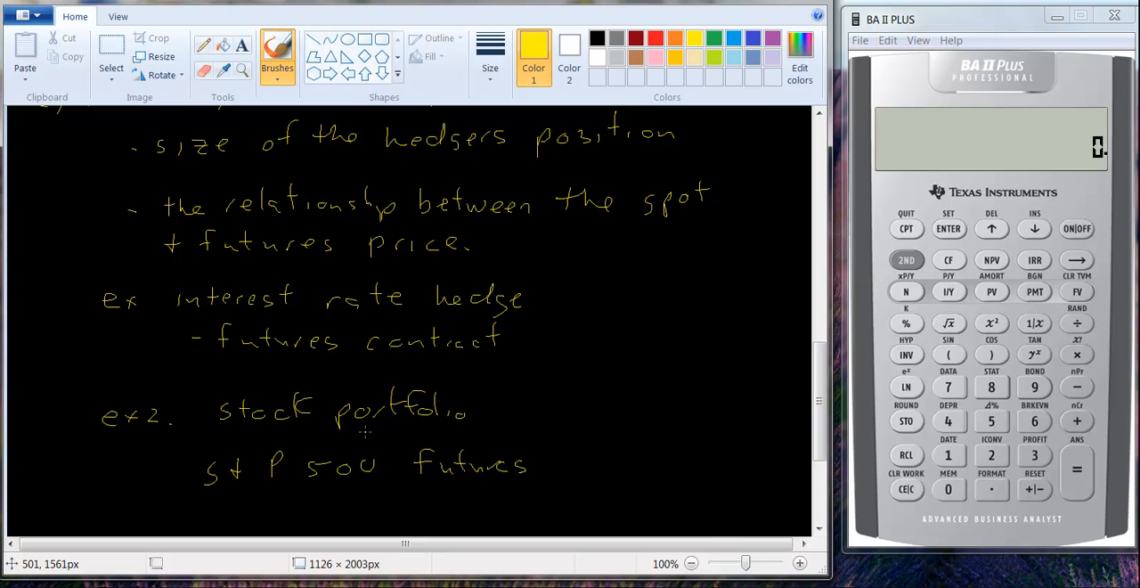
{"action": "mouse_move", "coordinate": [599, 419]}
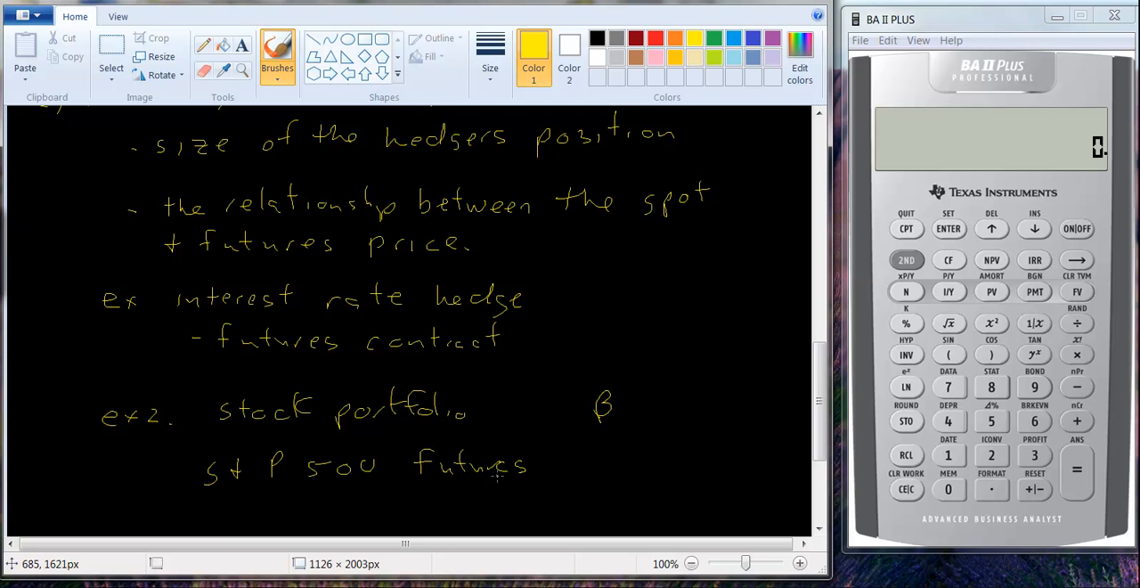
{"action": "mouse_move", "coordinate": [461, 396]}
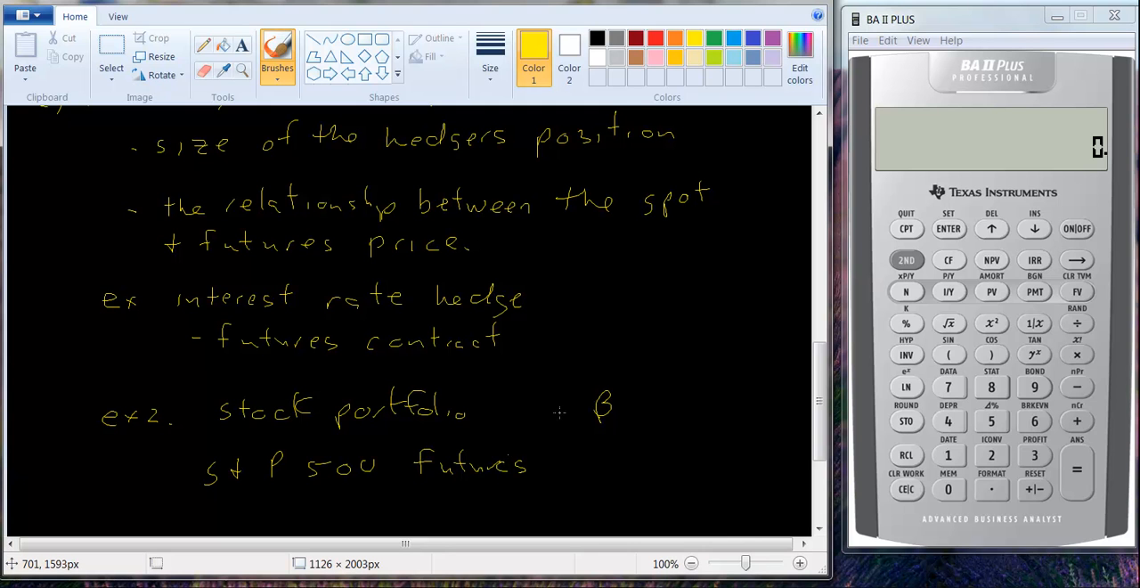
{"action": "scroll", "scroll_direction": "up", "scroll_amount": 3}
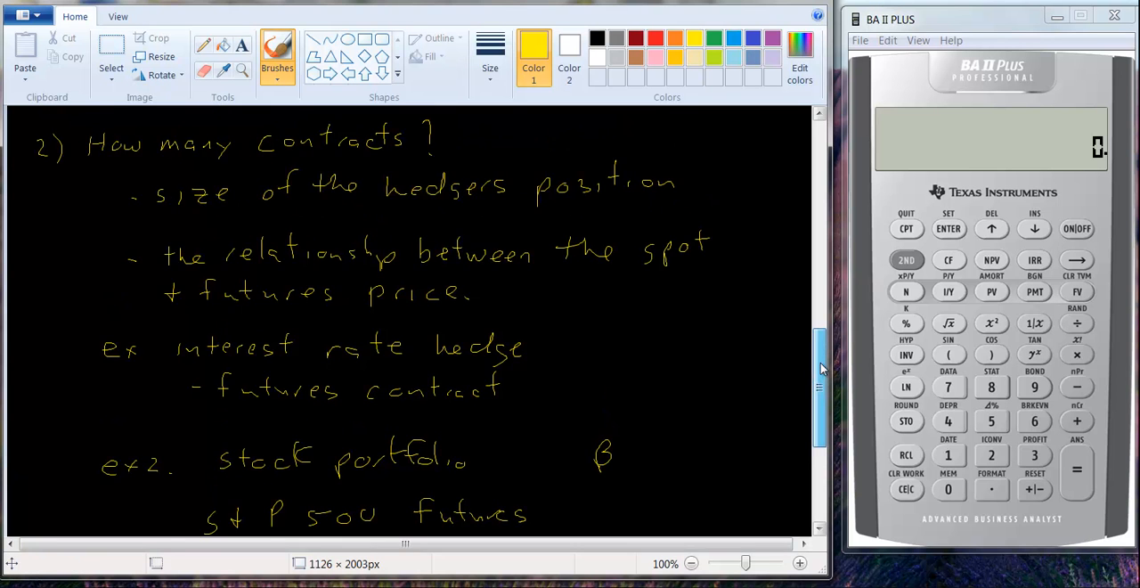
{"action": "scroll", "scroll_direction": "up", "scroll_amount": 3}
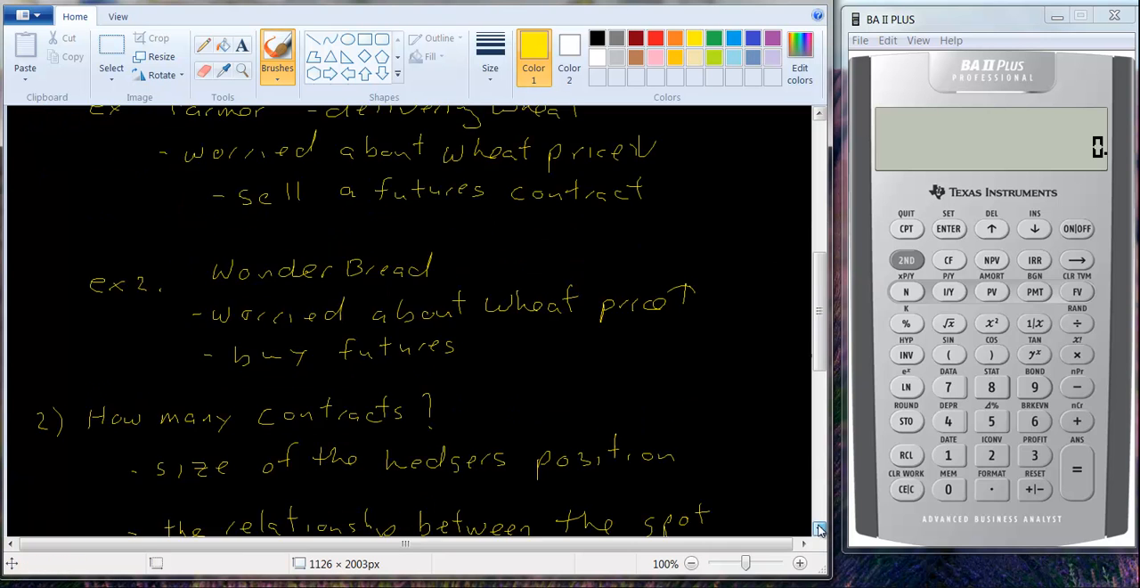
{"action": "scroll", "scroll_direction": "down", "scroll_amount": 3}
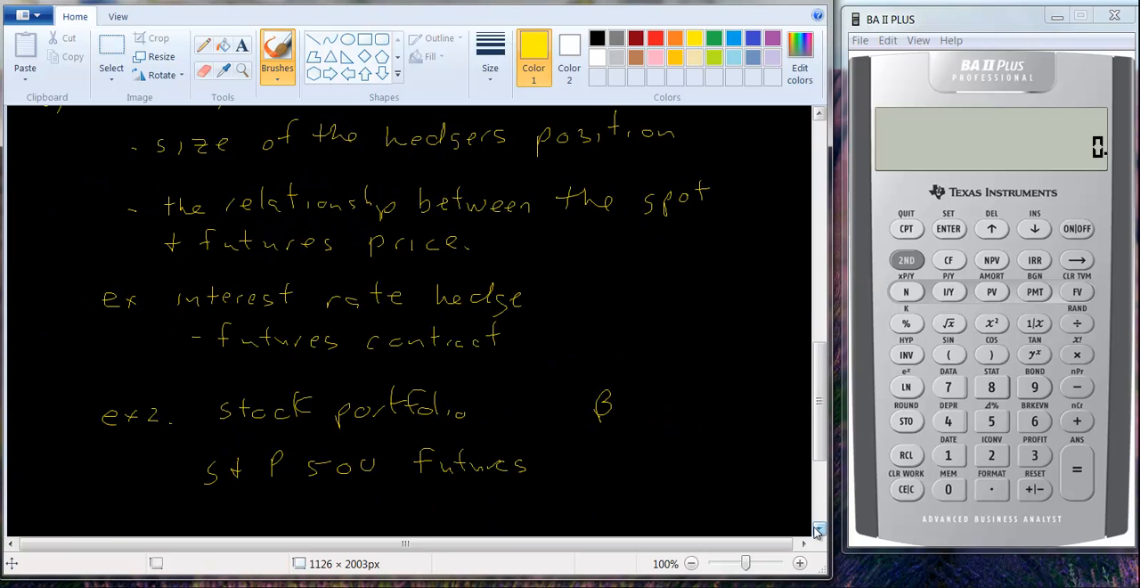
{"action": "mouse_move", "coordinate": [438, 157]}
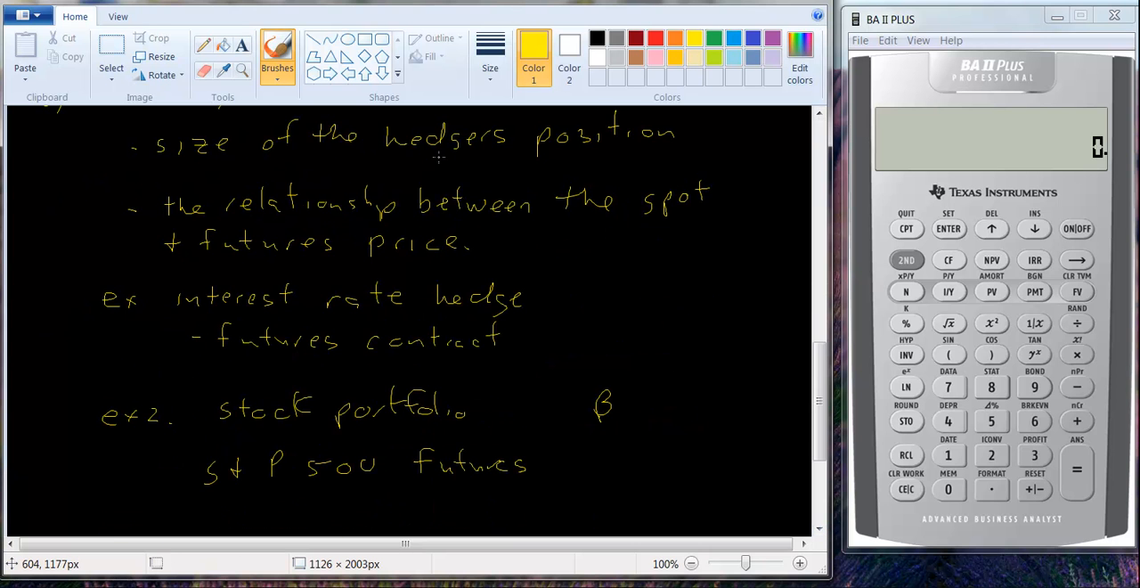
{"action": "mouse_move", "coordinate": [407, 217]}
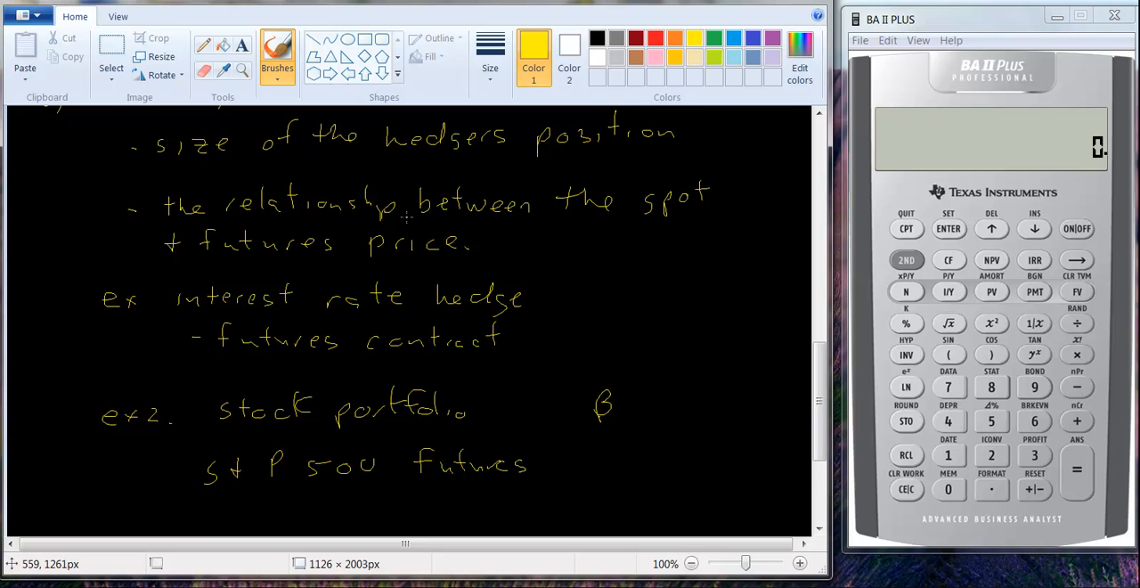
{"action": "mouse_move", "coordinate": [610, 225]}
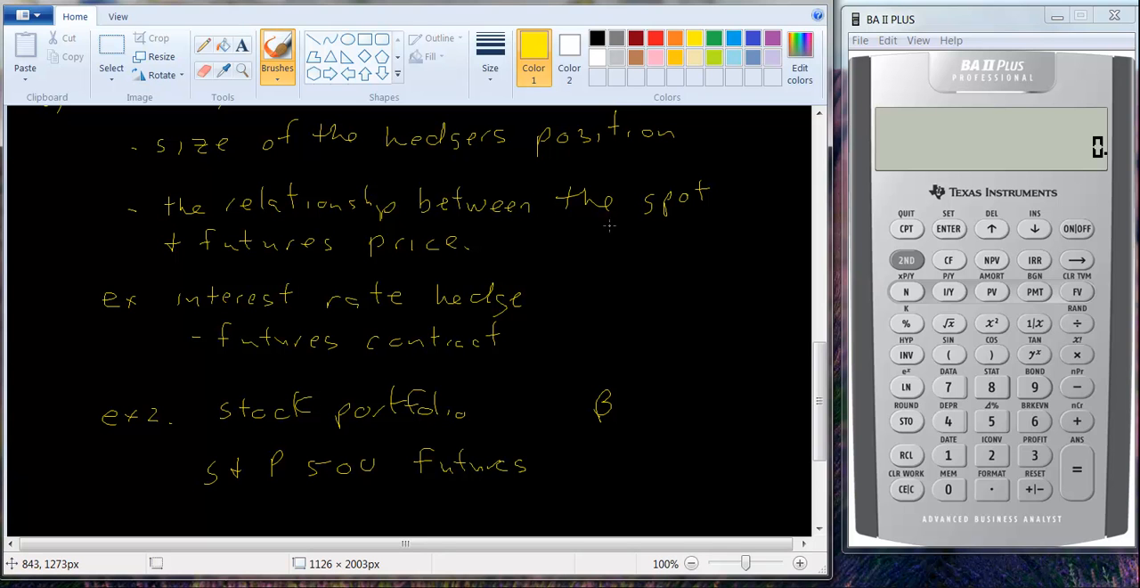
{"action": "mouse_move", "coordinate": [512, 248]}
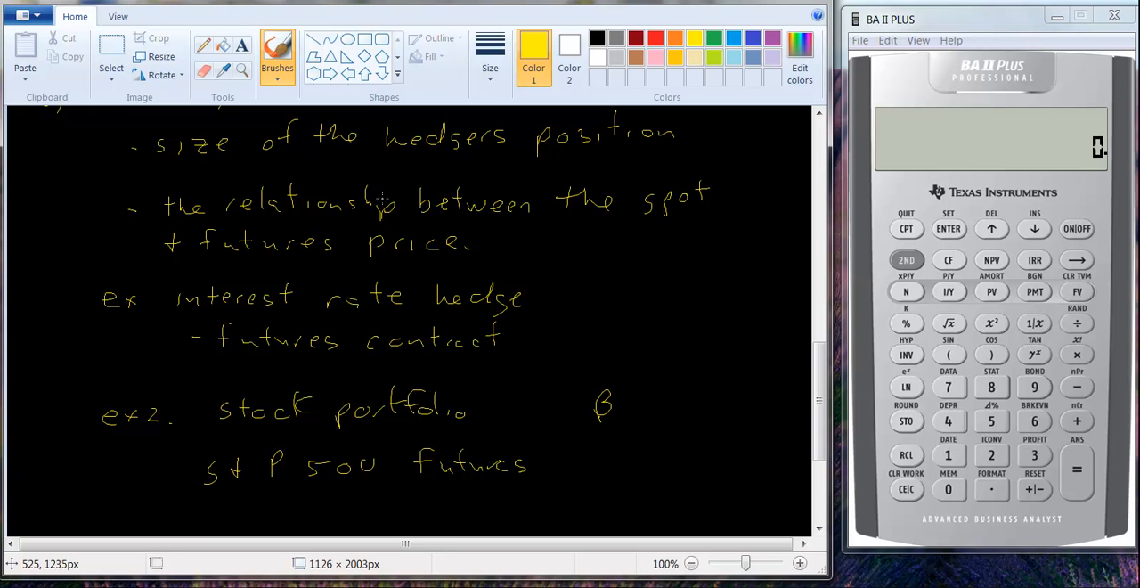
{"action": "mouse_move", "coordinate": [707, 250]}
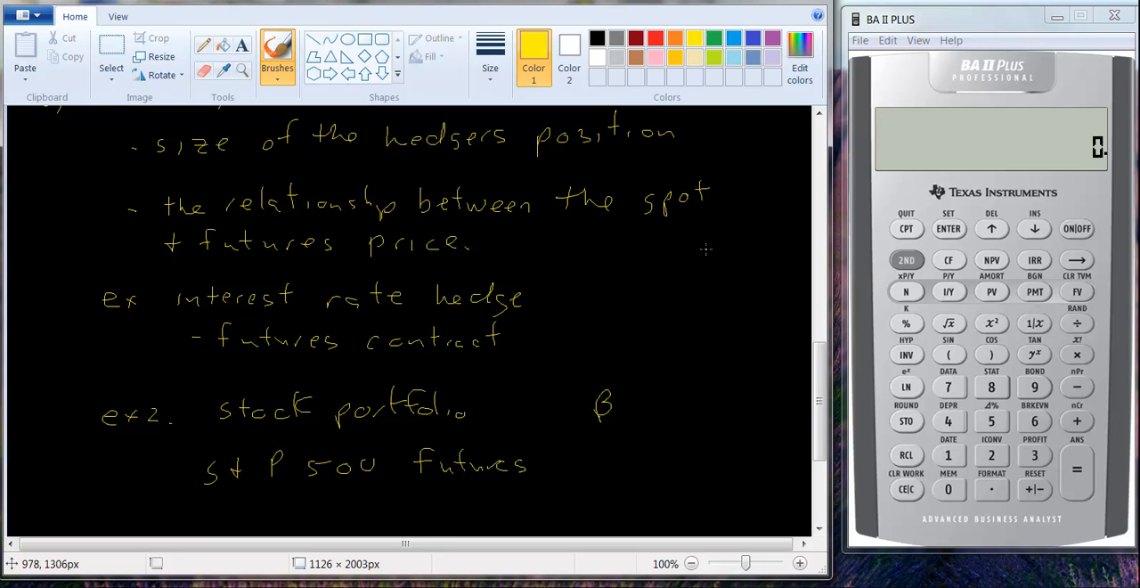
{"action": "scroll", "scroll_direction": "up", "scroll_amount": 3}
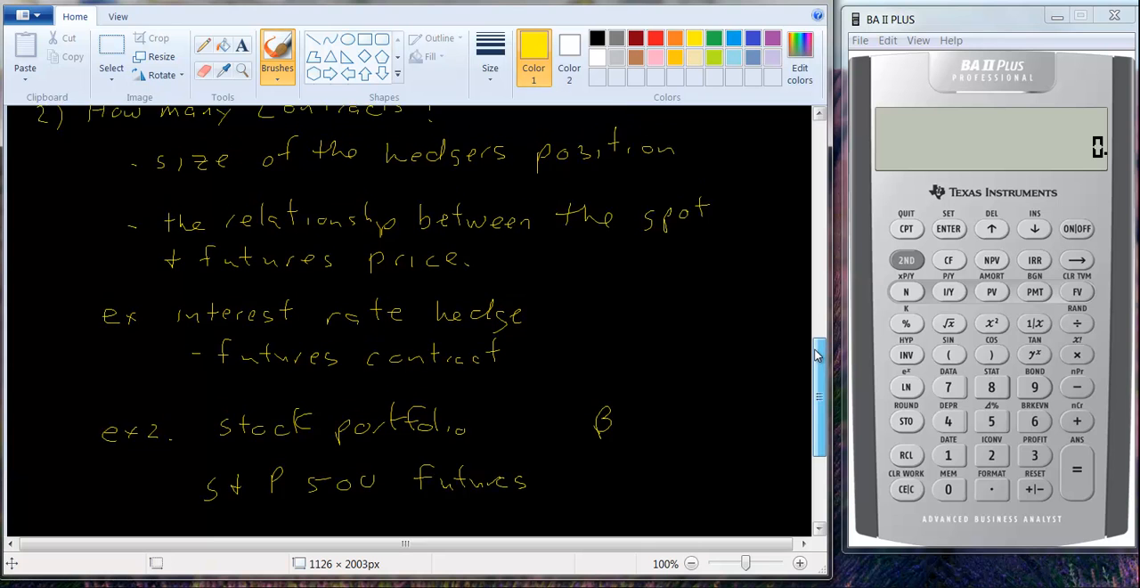